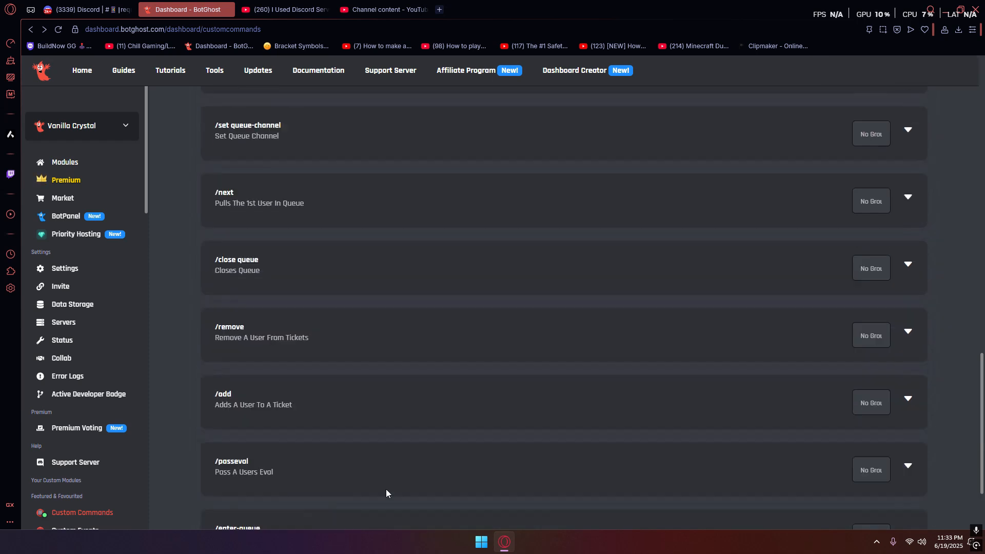
Switch to Discord and show #request-test with the Evaluation Testing Waitlist embed
{"action": "left_click", "coordinate": [75, 10]}
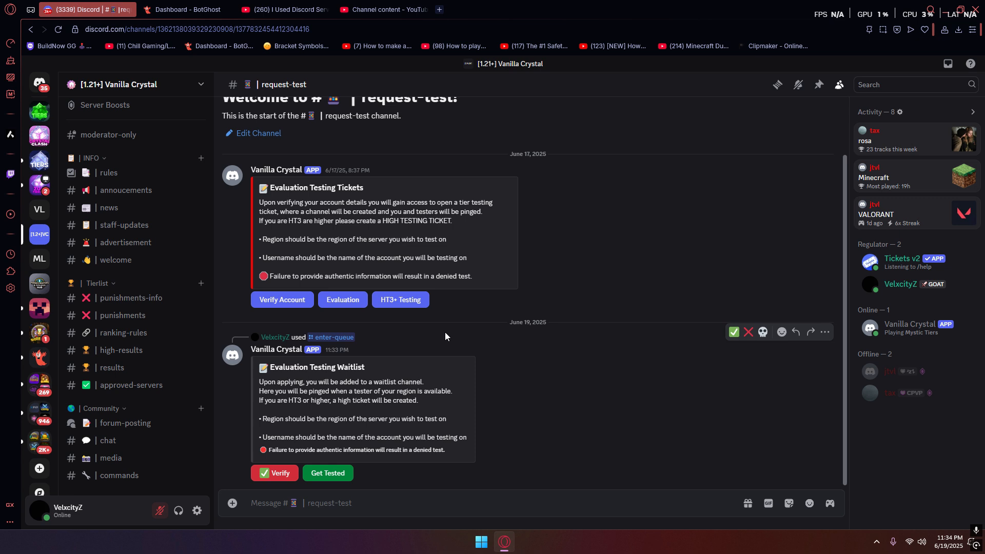
{"action": "mouse_move", "coordinate": [327, 187]}
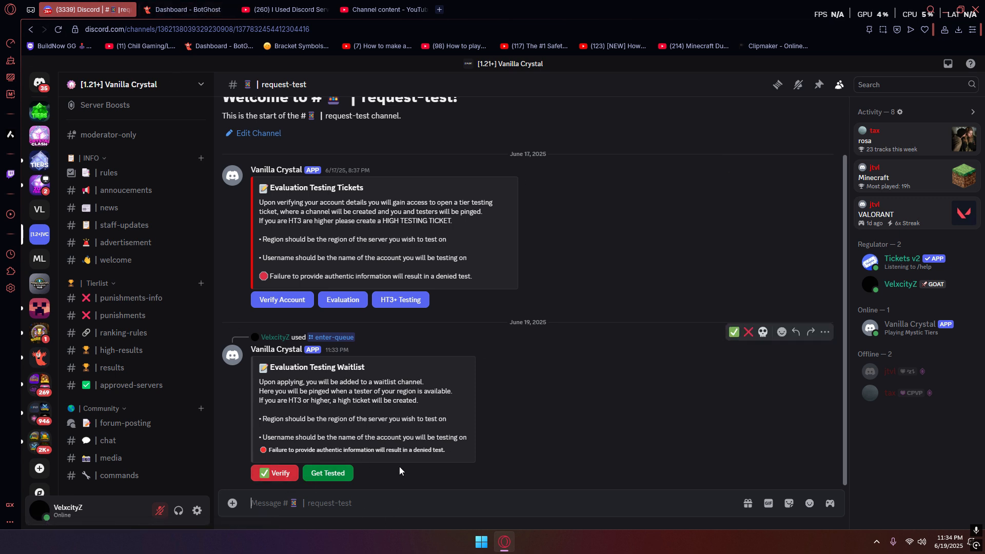
{"action": "left_click", "coordinate": [183, 9]}
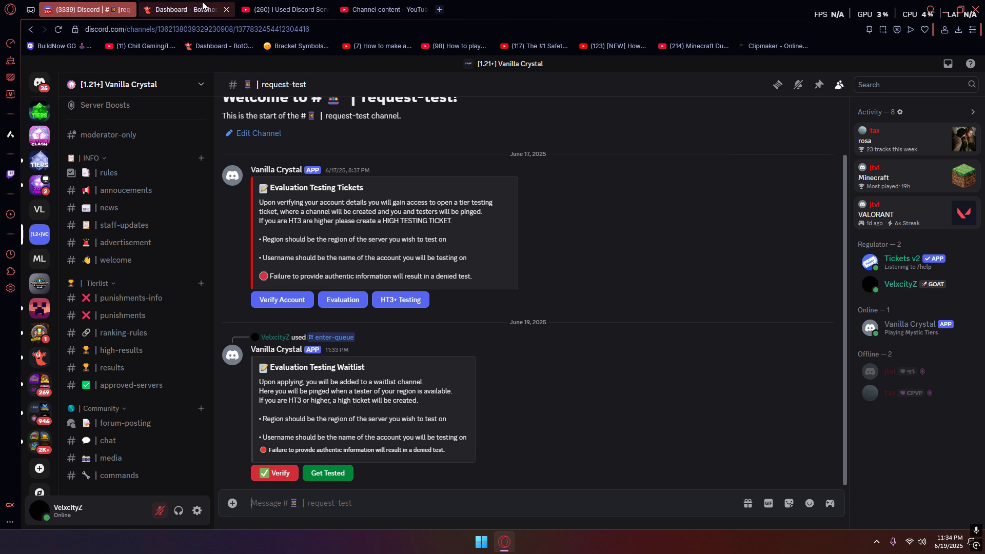
{"action": "mouse_move", "coordinate": [183, 9]}
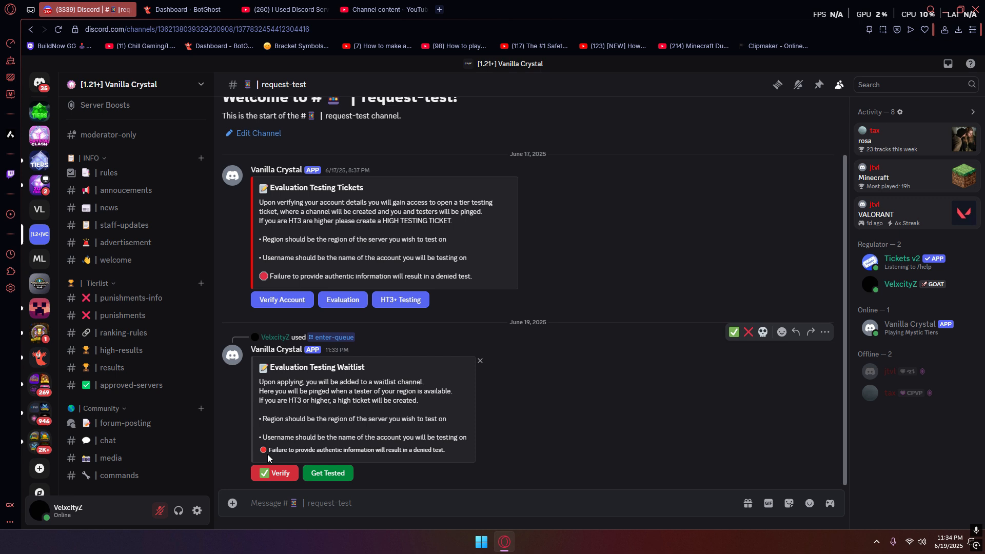
{"action": "mouse_move", "coordinate": [290, 461]}
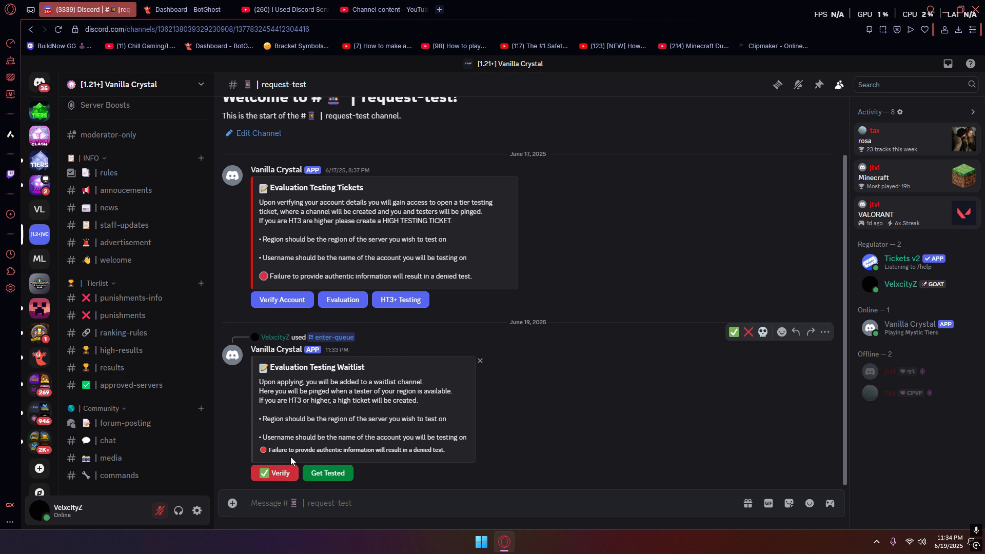
Submit the Verify Account Details form with server east.uspvp.org and current tier filled in
{"action": "left_click", "coordinate": [275, 472]}
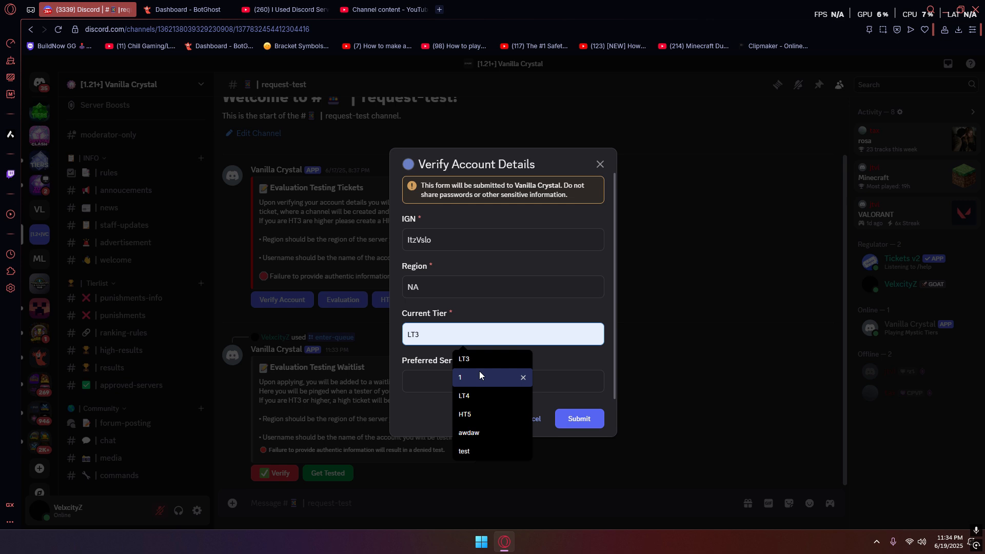
{"action": "type", "text": "east.uspvp.org"}
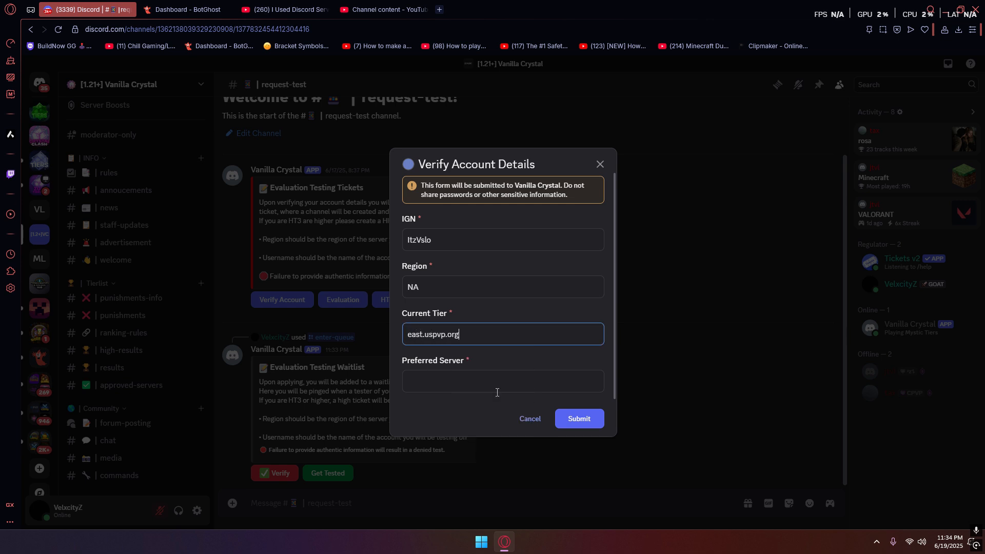
{"action": "type", "text": "L"}
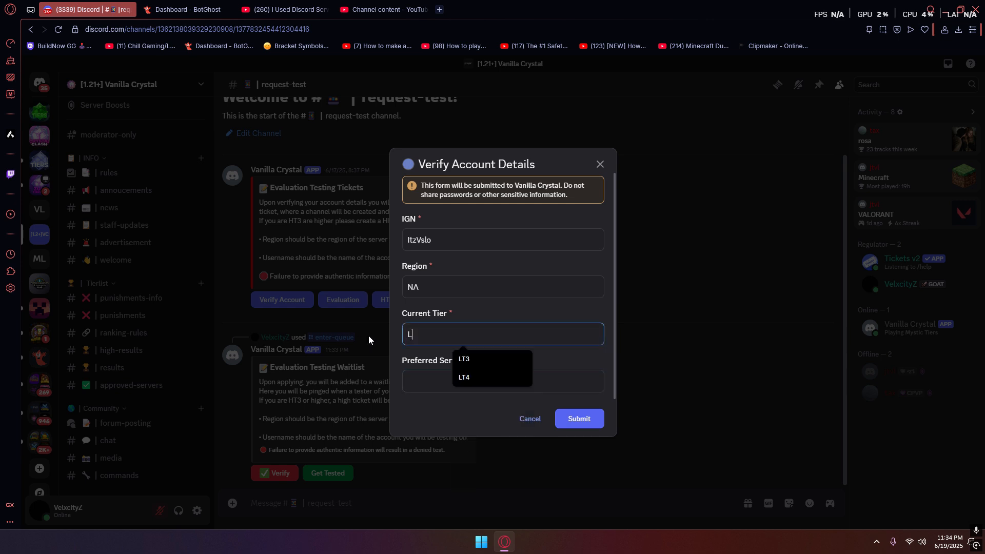
{"action": "left_click", "coordinate": [464, 360]}
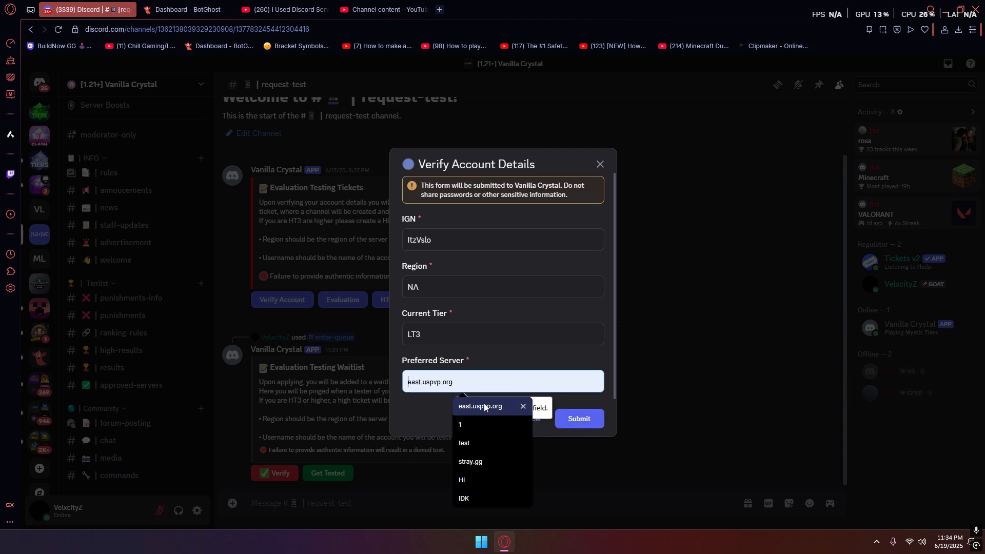
{"action": "left_click", "coordinate": [578, 423]}
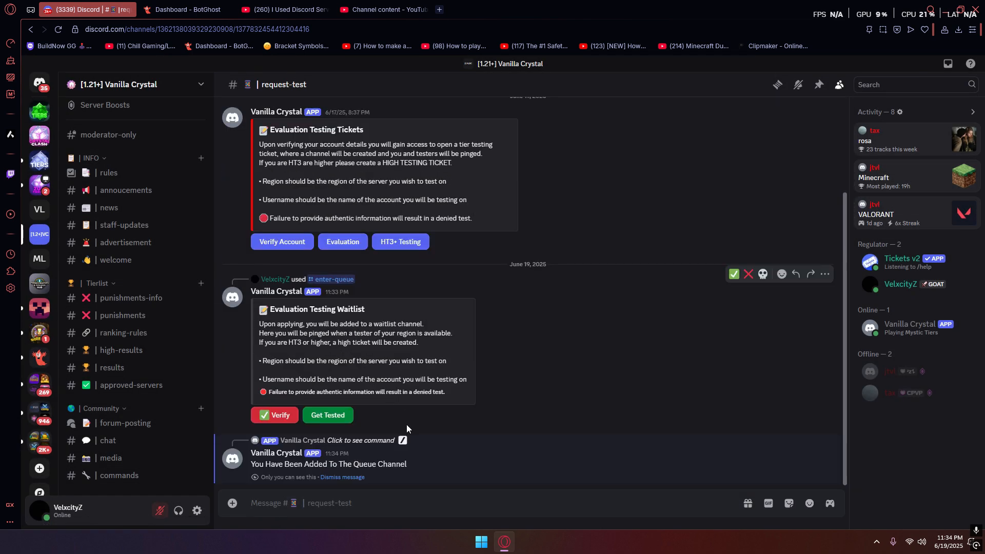
{"action": "left_click", "coordinate": [275, 279]}
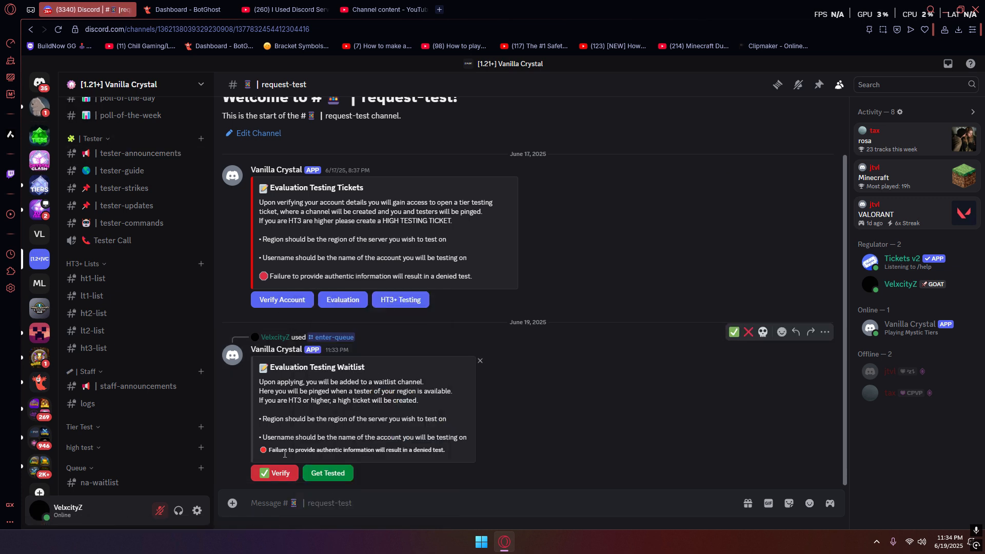
Show the #na-waitlist queue channel, then the #results channel with its latest Tier Test Results post
{"action": "left_click", "coordinate": [99, 482]}
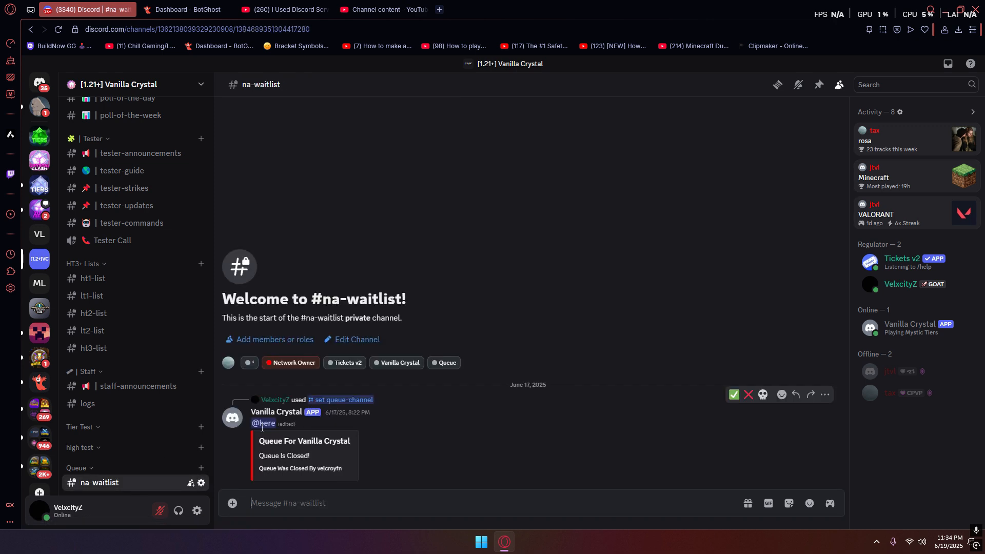
{"action": "left_click", "coordinate": [182, 9]}
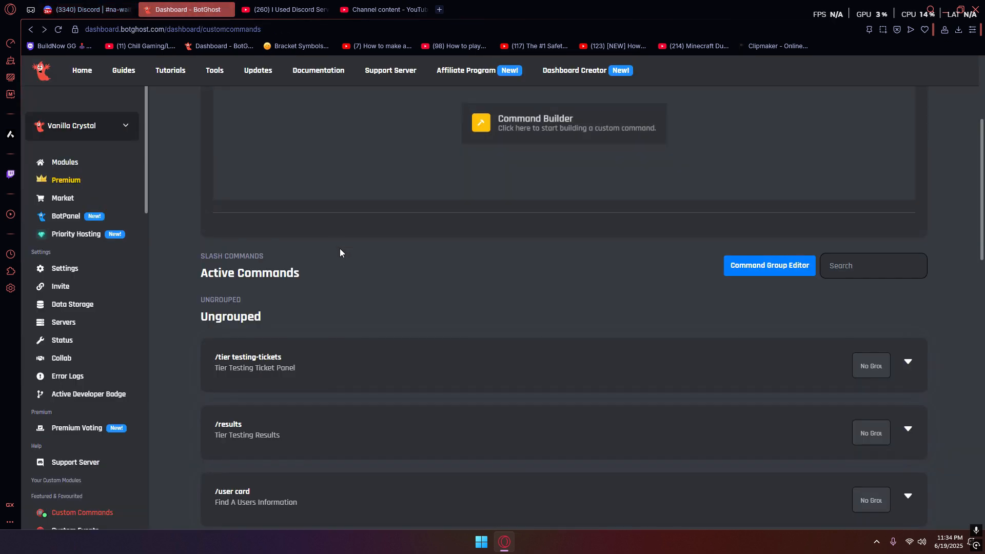
{"action": "left_click", "coordinate": [89, 9]}
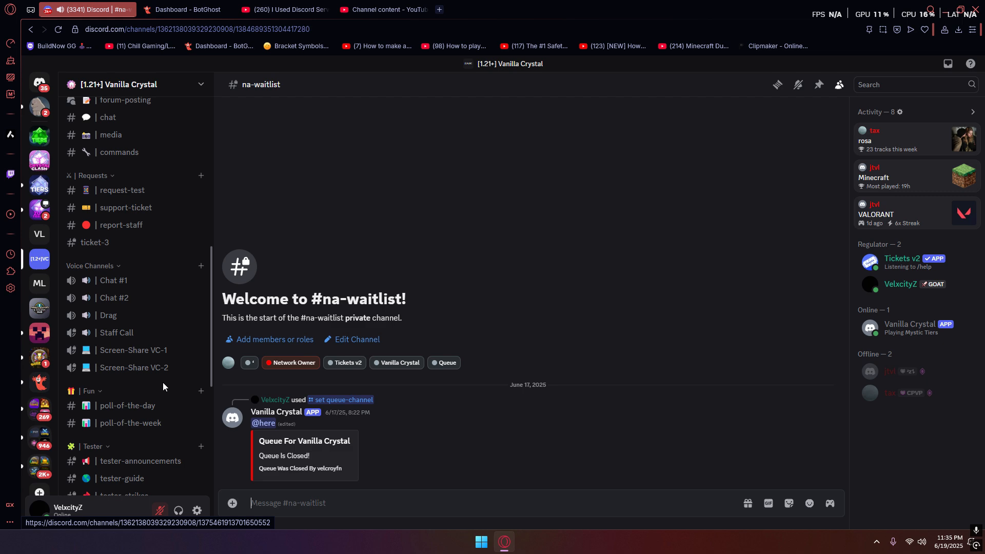
{"action": "left_click", "coordinate": [110, 352]}
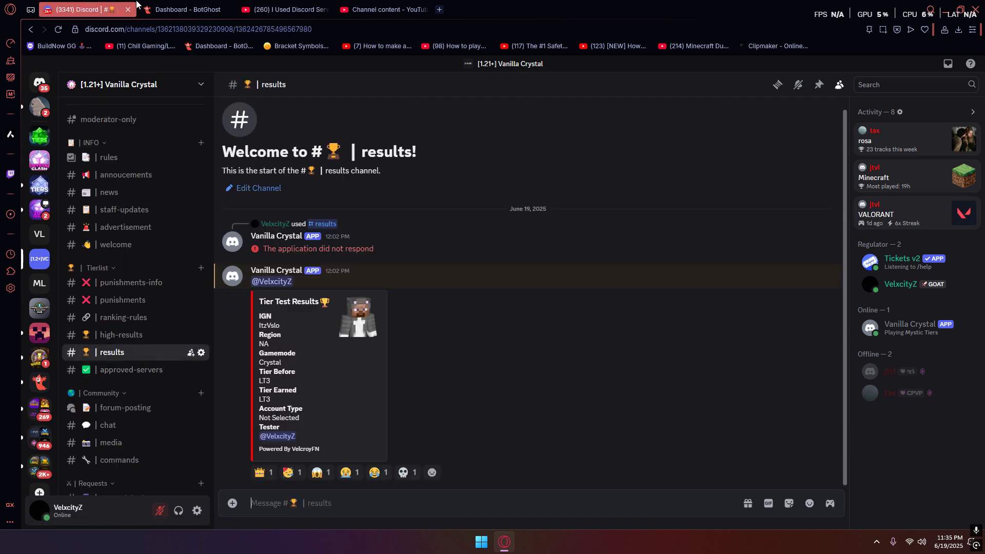
Review the enter-queue command's add-roles and set-variable blocks and save it
{"action": "left_click", "coordinate": [185, 9]}
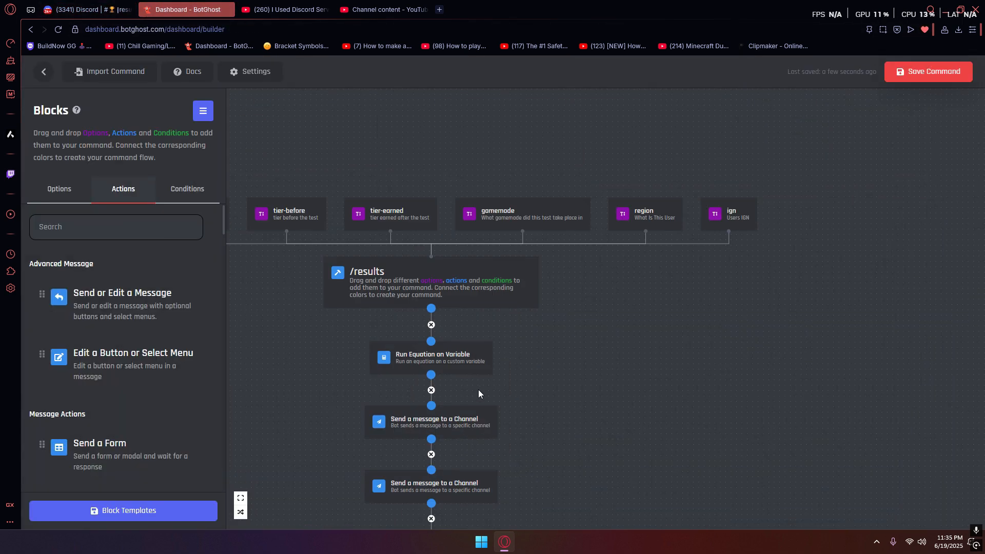
{"action": "scroll", "scroll_direction": "down", "scroll_amount": 3}
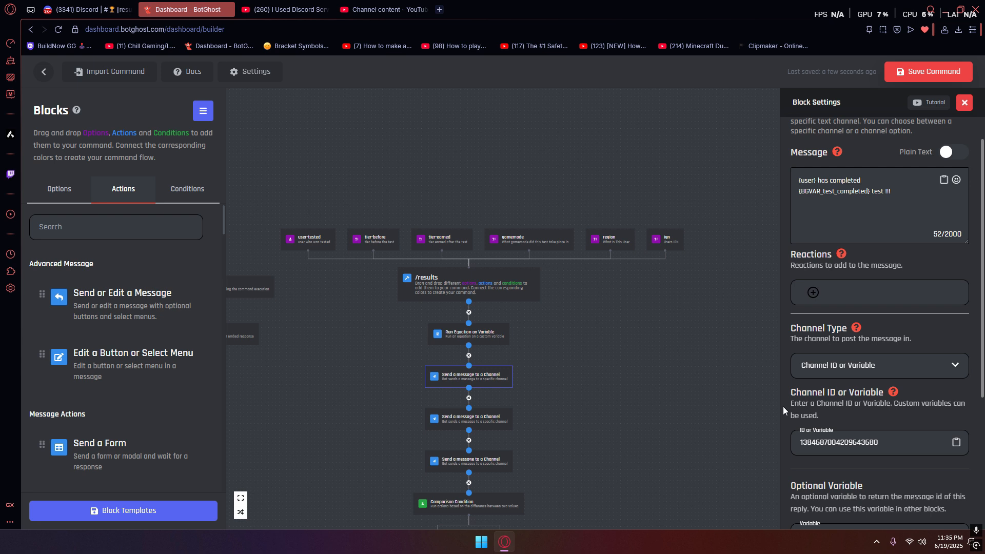
{"action": "mouse_move", "coordinate": [887, 415]}
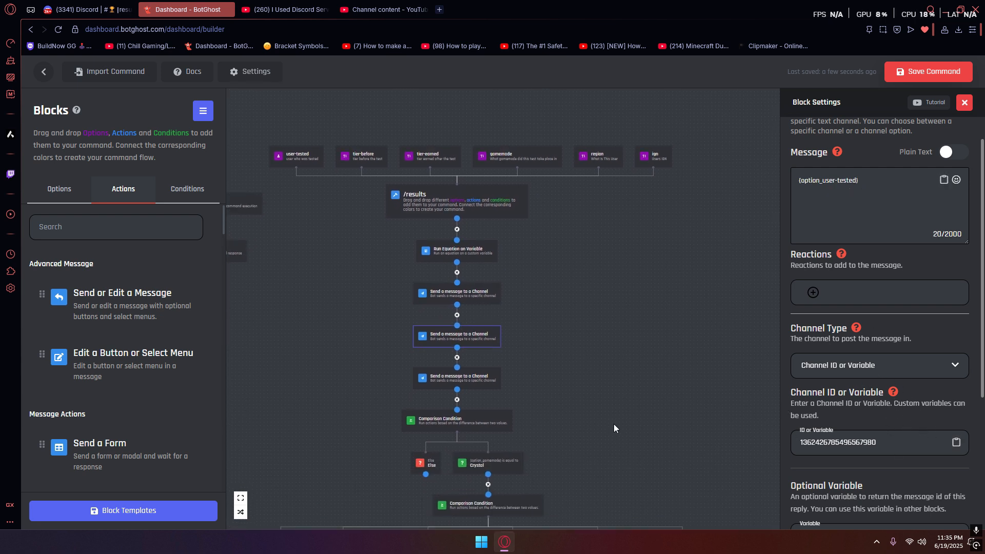
{"action": "left_click", "coordinate": [927, 71]}
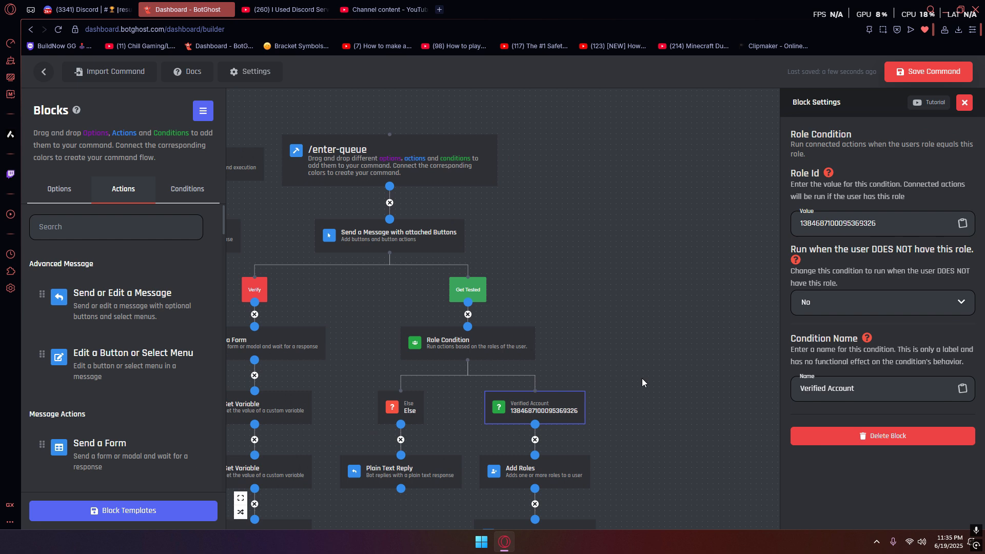
{"action": "left_click", "coordinate": [389, 236]}
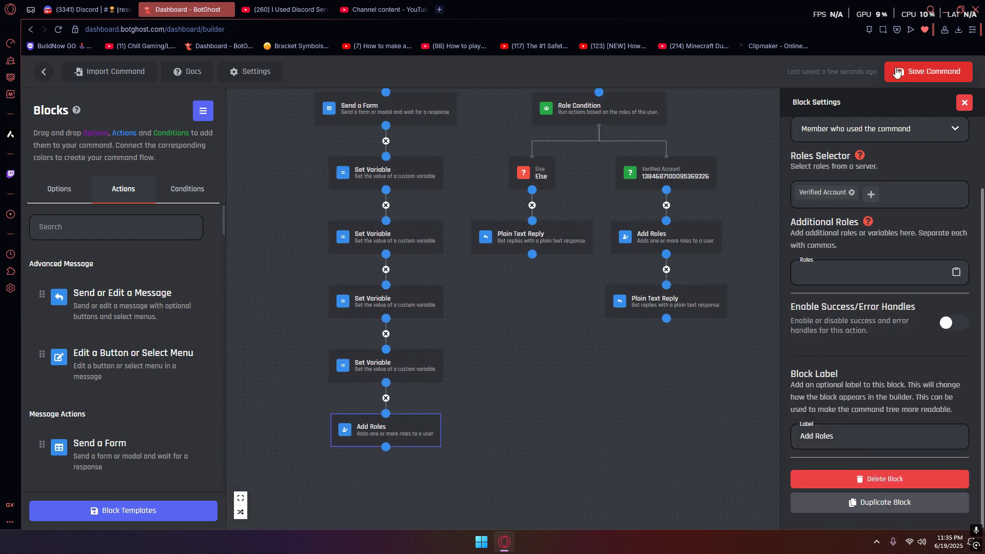
{"action": "left_click", "coordinate": [928, 71]}
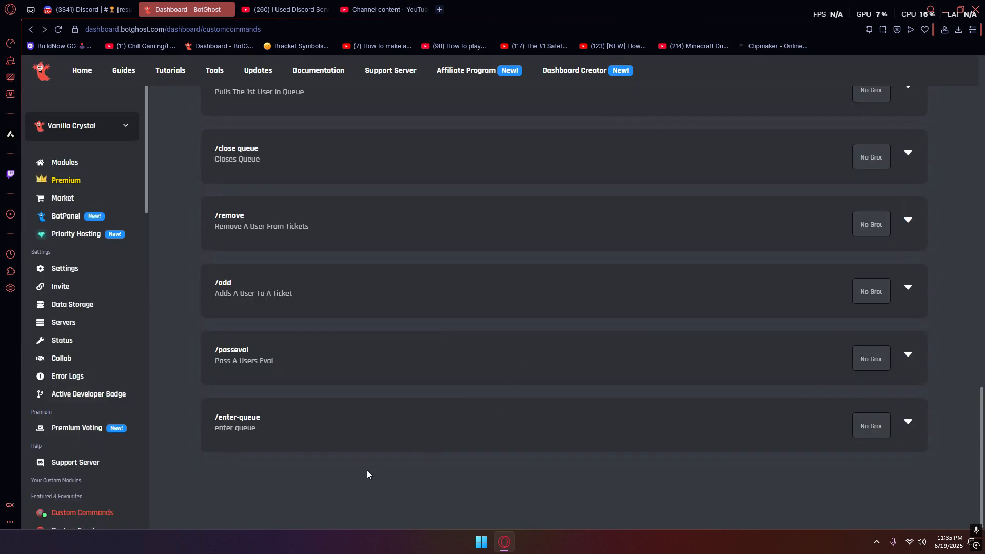
Locate the basic queue command in the list and bring it up for editing
{"action": "scroll", "scroll_direction": "up", "scroll_amount": 3}
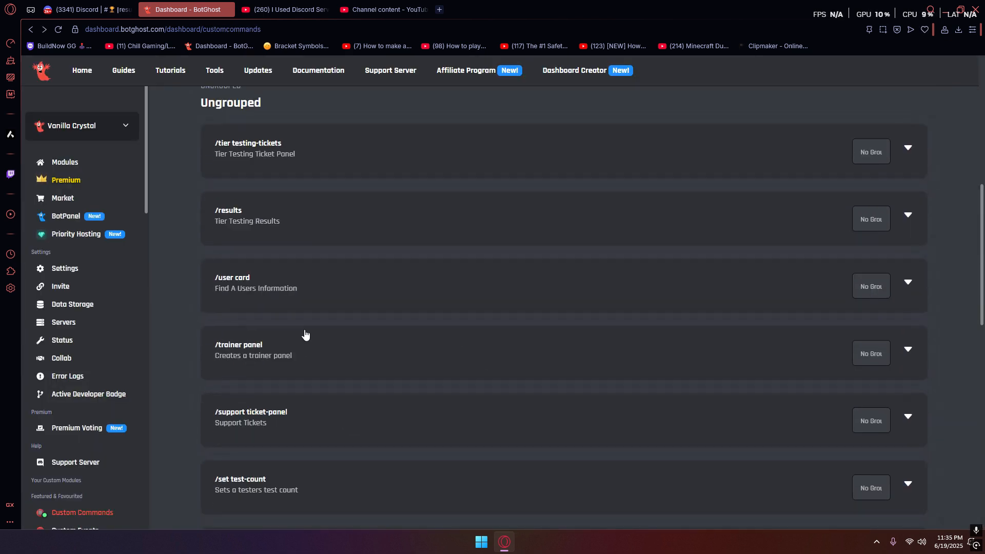
{"action": "scroll", "scroll_direction": "down", "scroll_amount": 3}
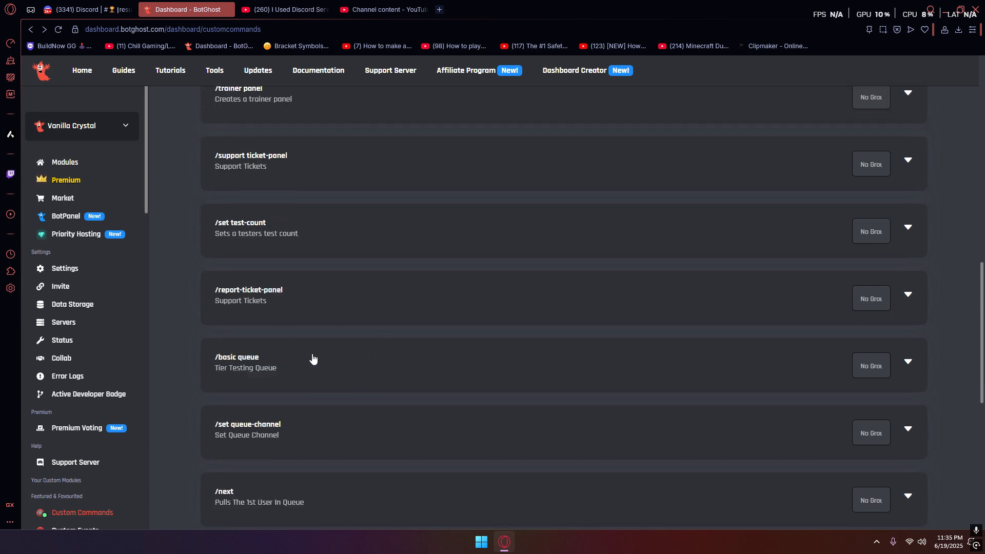
{"action": "left_click", "coordinate": [314, 363]}
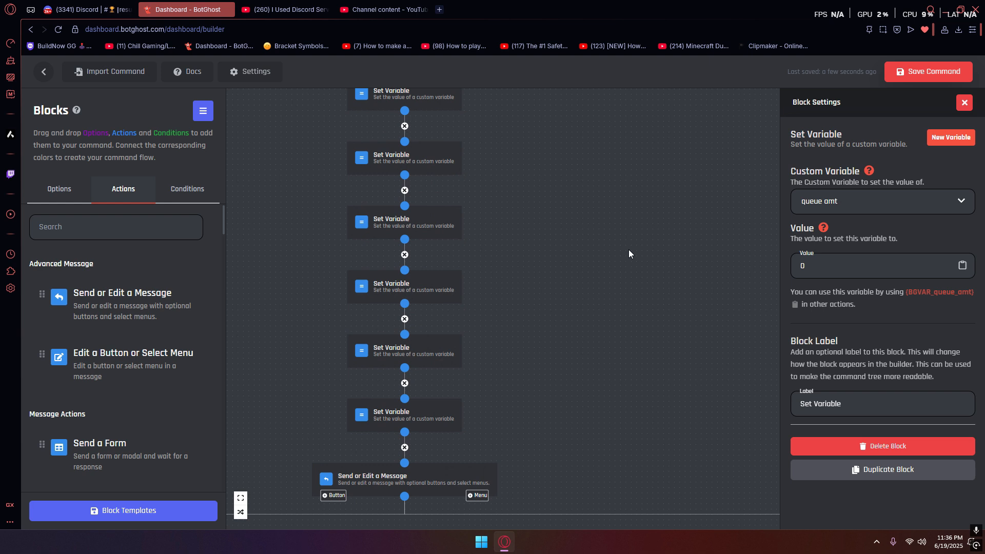
{"action": "left_click", "coordinate": [404, 478]}
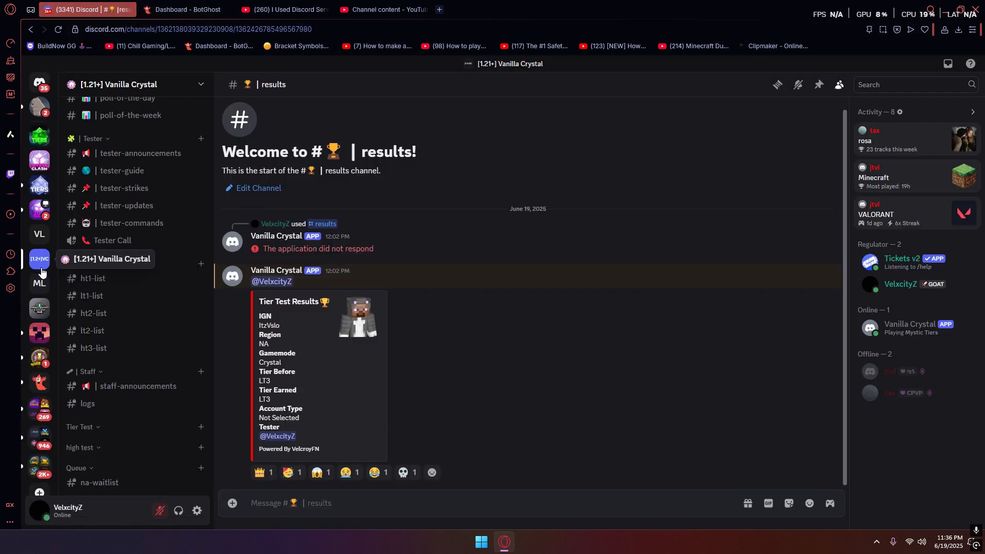
Copy the #na-waitlist channel id and return to the BotGhost builder
{"action": "left_click", "coordinate": [100, 482]}
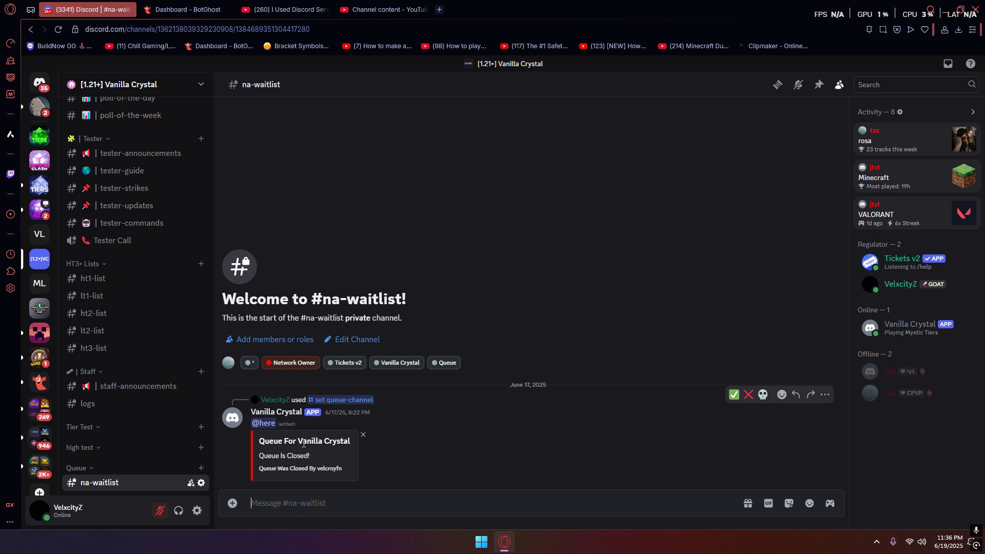
{"action": "right_click", "coordinate": [99, 482]}
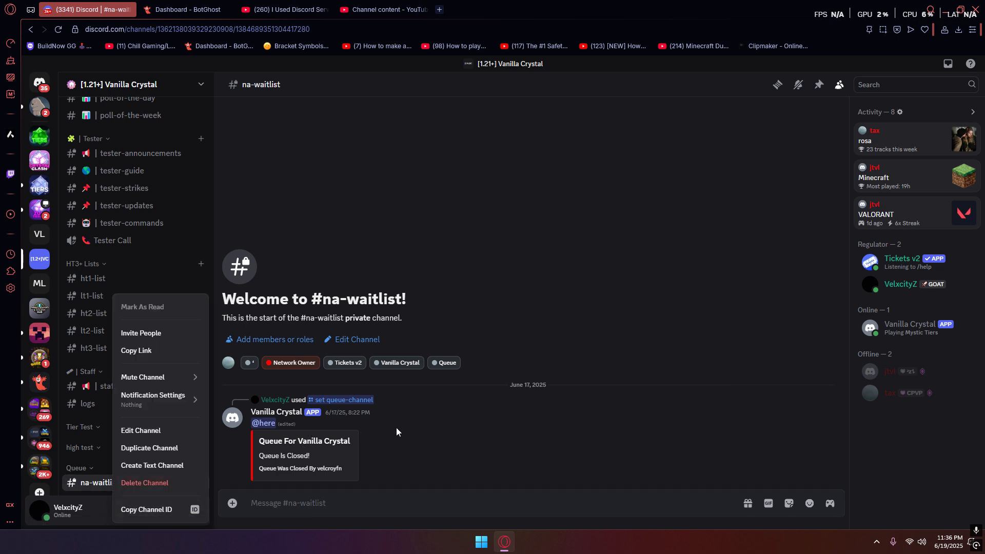
{"action": "left_click", "coordinate": [186, 9]}
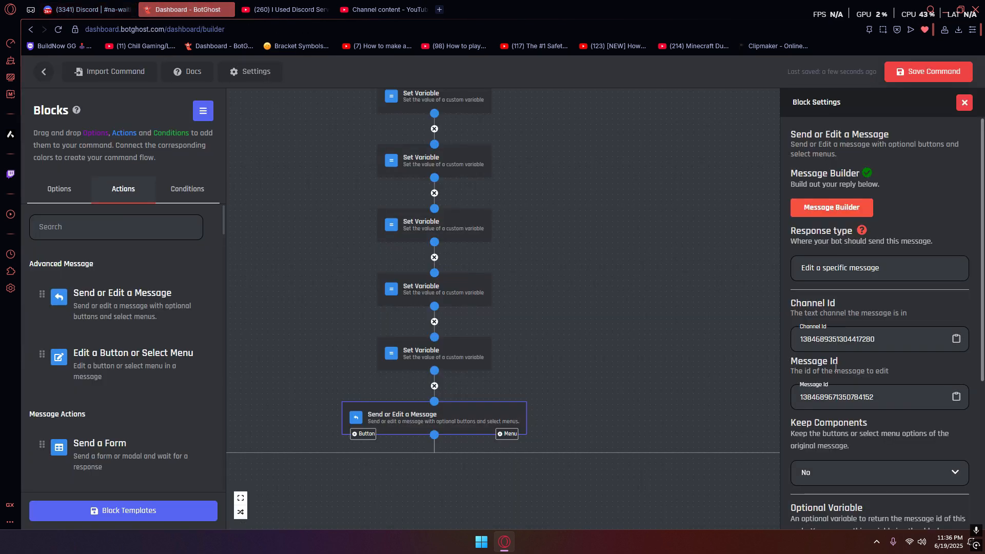
Save the close queue command and try /close in Discord
{"action": "left_click", "coordinate": [928, 71]}
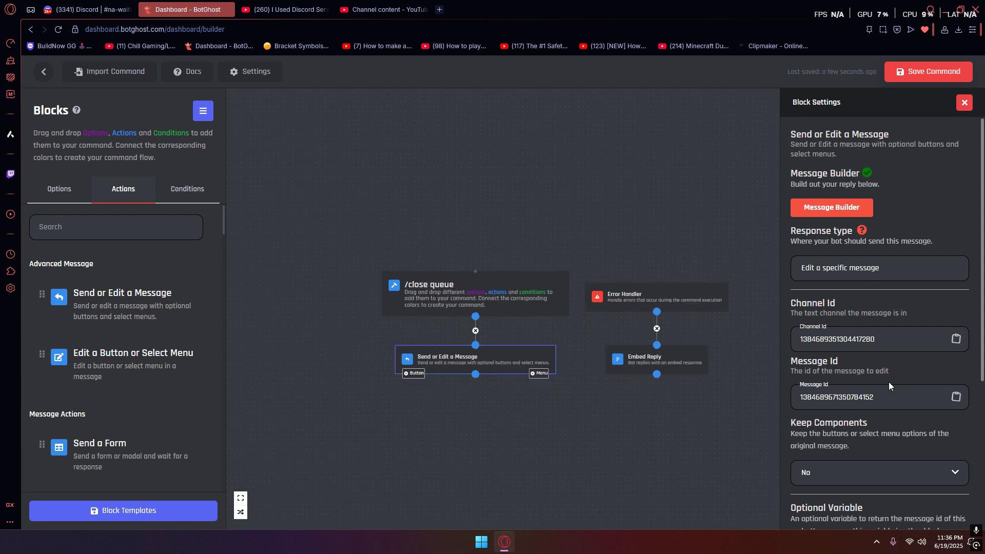
{"action": "left_click", "coordinate": [85, 9]}
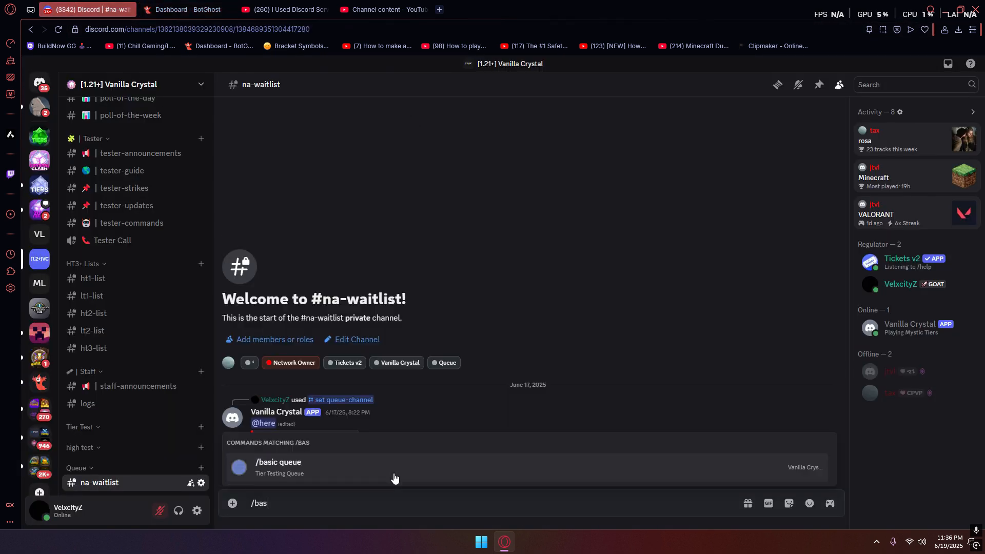
{"action": "type", "text": "/close"}
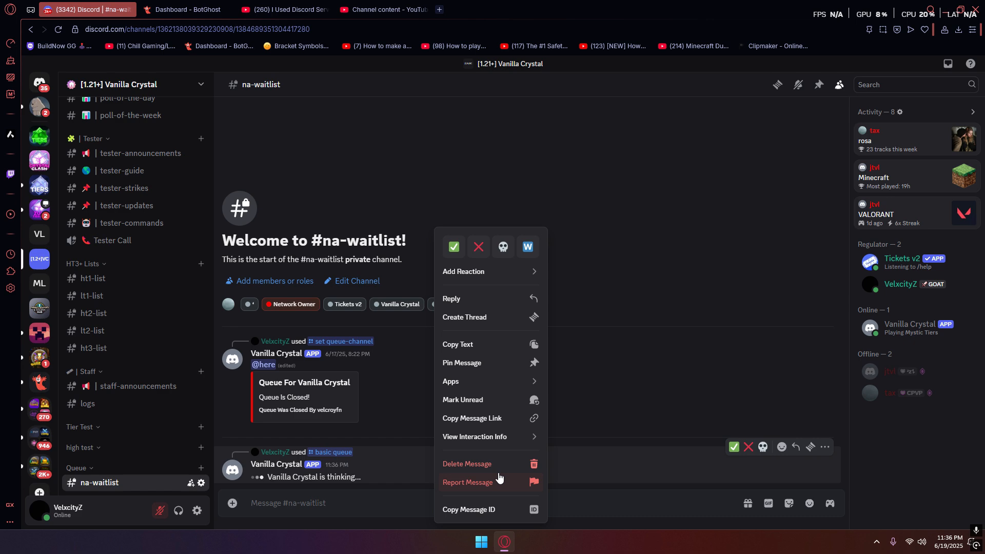
{"action": "left_click", "coordinate": [186, 10]}
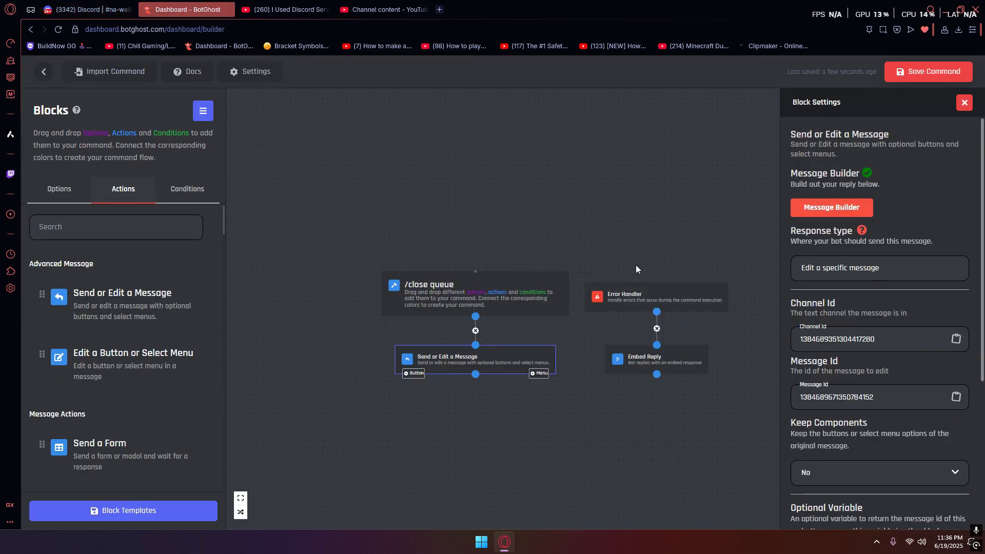
Save the close queue command again and return to the Custom Commands list
{"action": "left_click", "coordinate": [927, 71]}
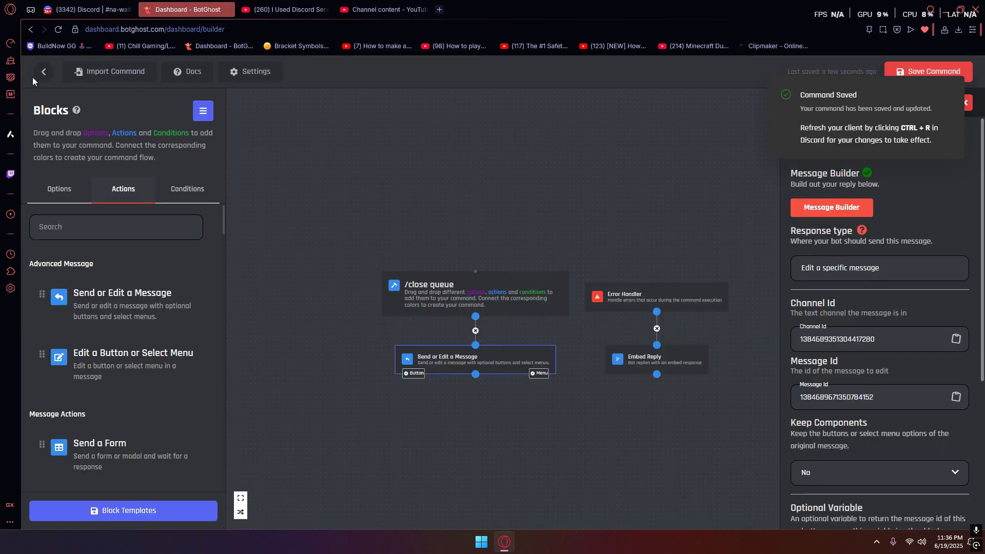
{"action": "left_click", "coordinate": [43, 70]}
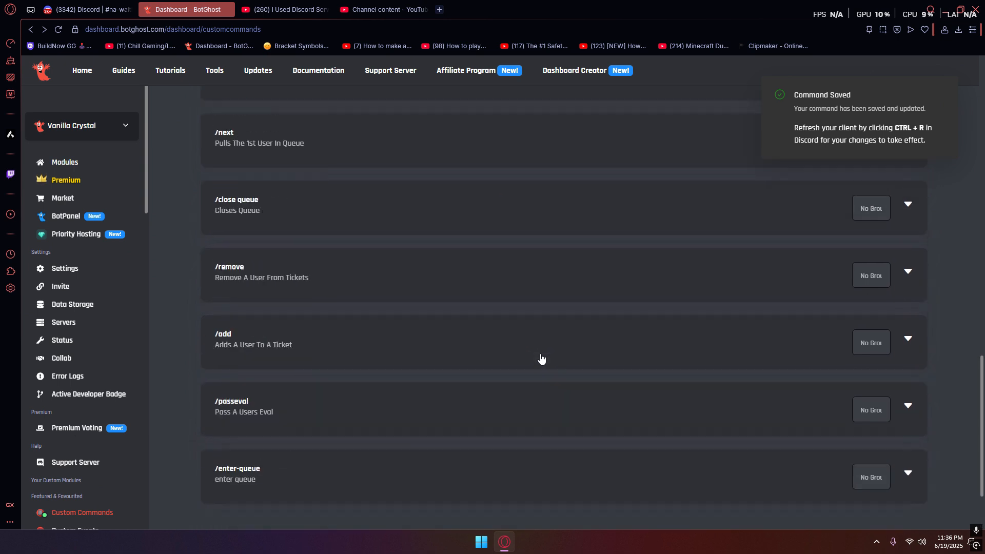
{"action": "scroll", "scroll_direction": "up", "scroll_amount": 3}
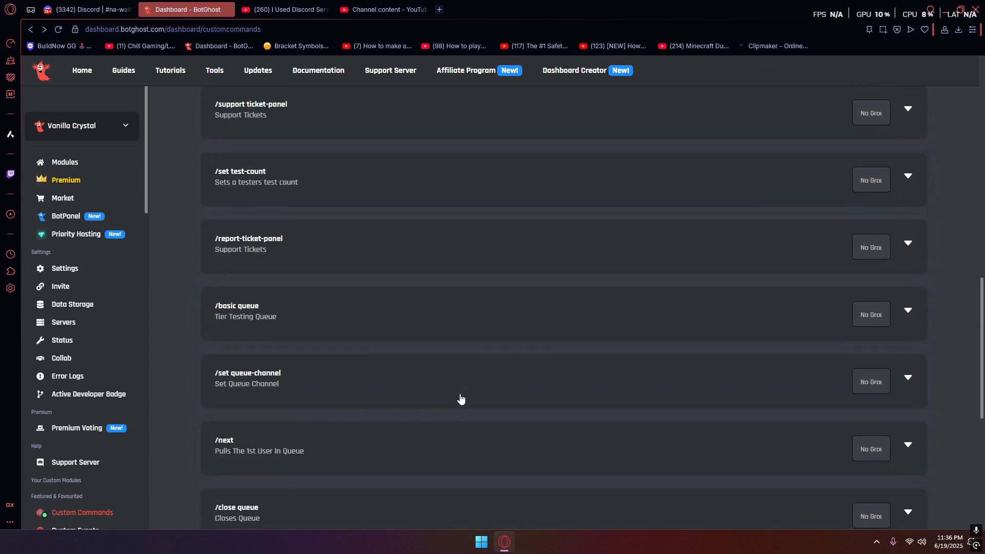
{"action": "scroll", "scroll_direction": "down", "scroll_amount": 3}
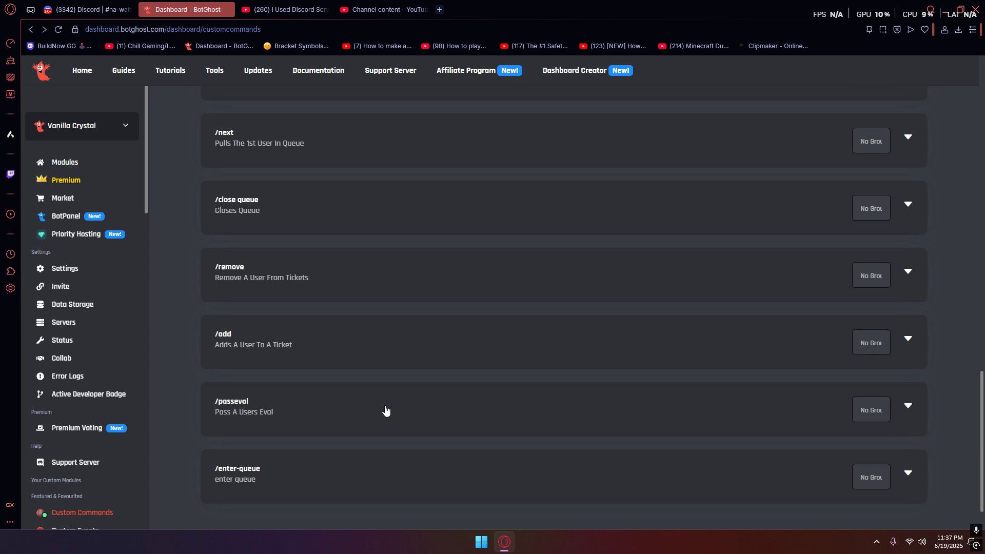
{"action": "scroll", "scroll_direction": "up", "scroll_amount": 3}
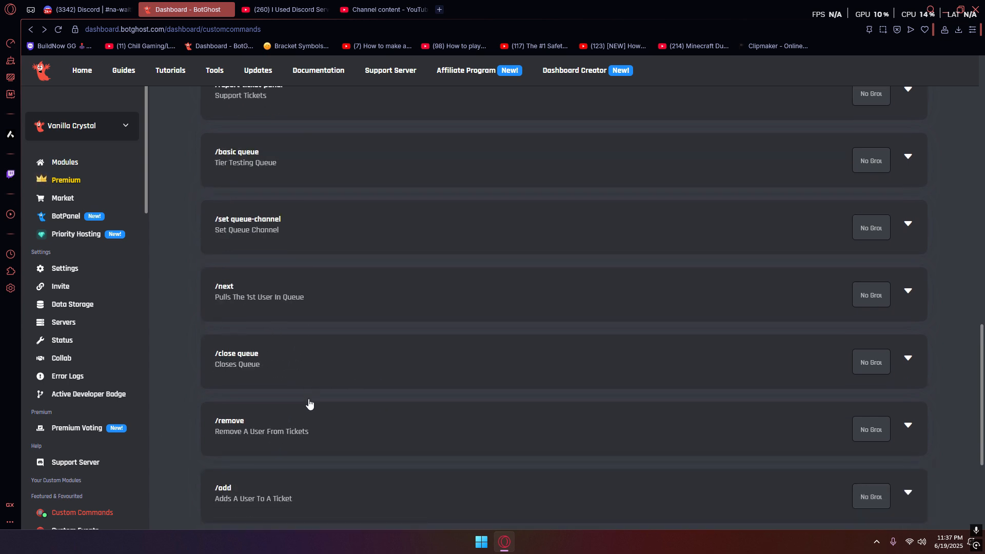
{"action": "scroll", "scroll_direction": "down", "scroll_amount": 3}
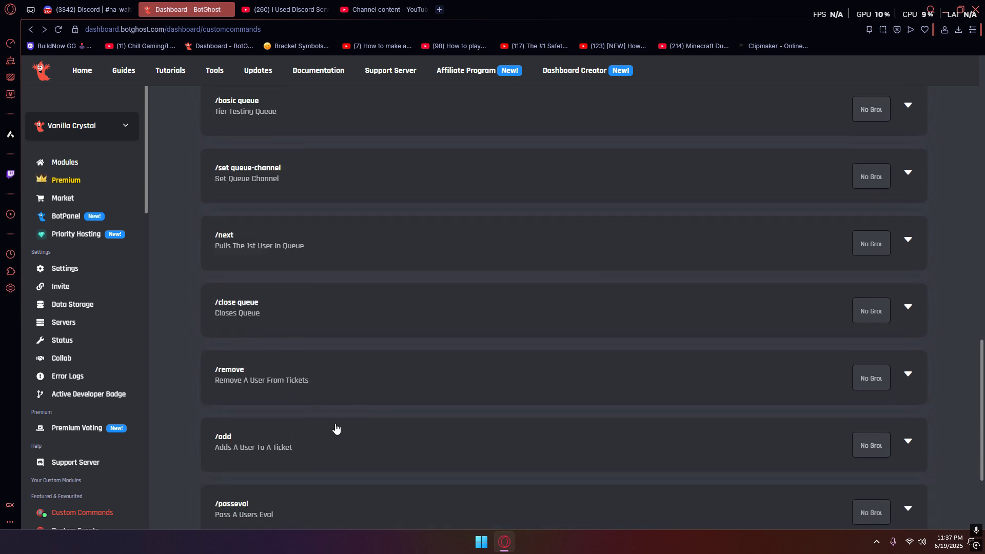
{"action": "scroll", "scroll_direction": "up", "scroll_amount": 3}
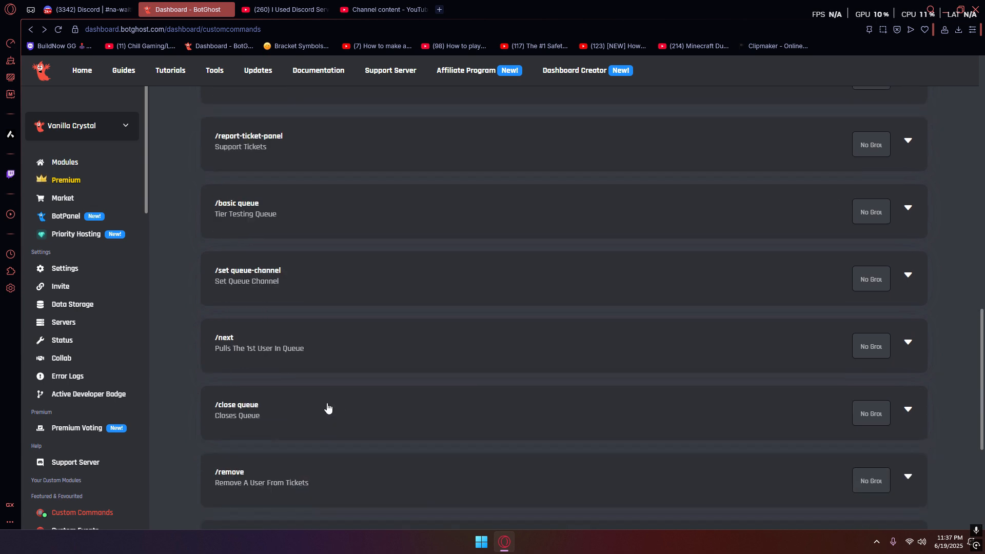
{"action": "left_click", "coordinate": [86, 9]}
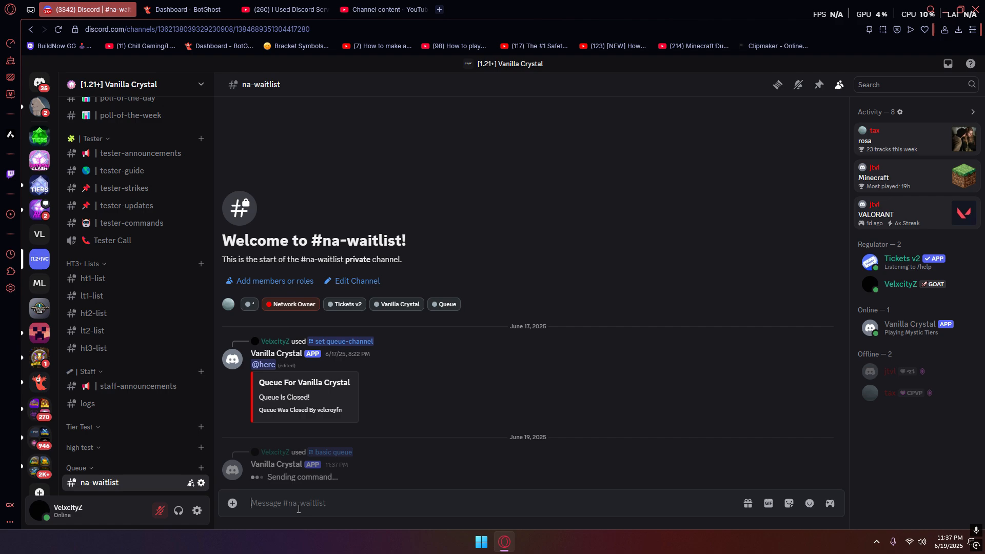
Run /basic queue in #na-waitlist, then /next to pull the first queued user into a ticket
{"action": "type", "text": "/"}
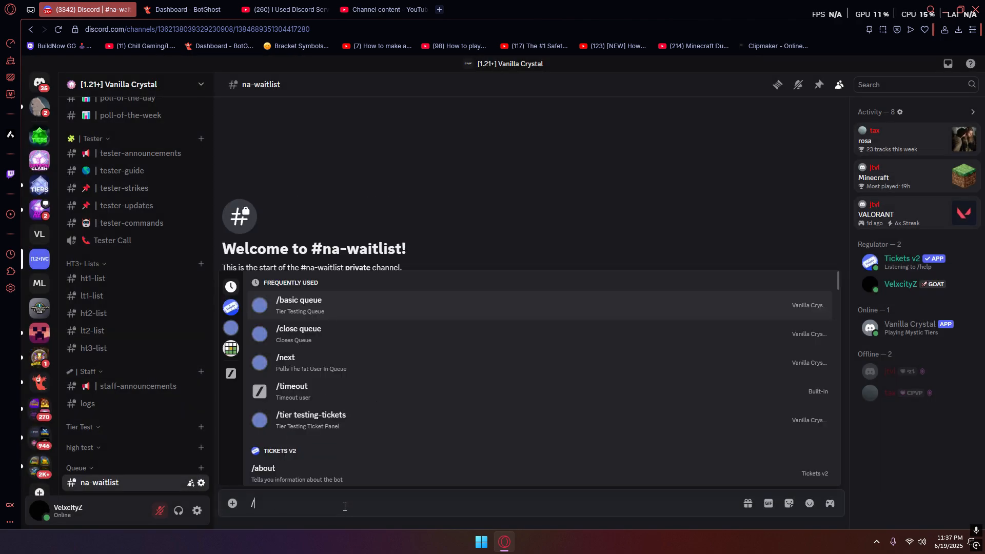
{"action": "left_click", "coordinate": [285, 361]}
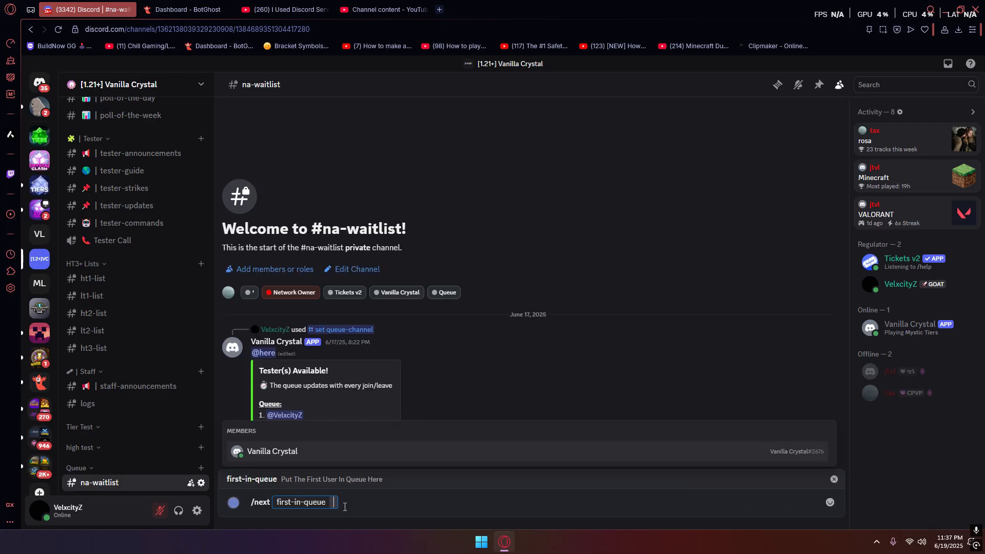
{"action": "key", "text": "Return"}
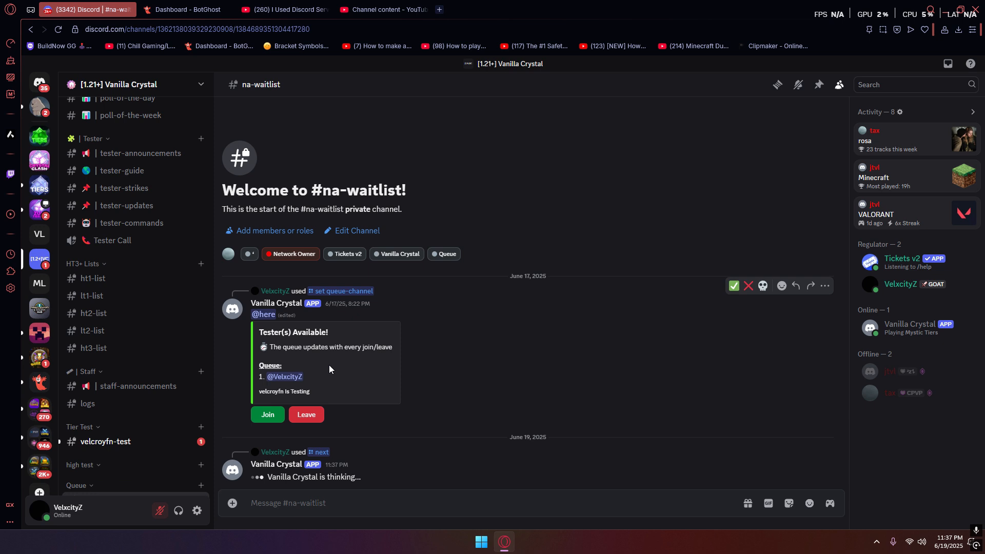
View the newly created test ticket channel, then return to #na-waitlist
{"action": "left_click", "coordinate": [104, 441]}
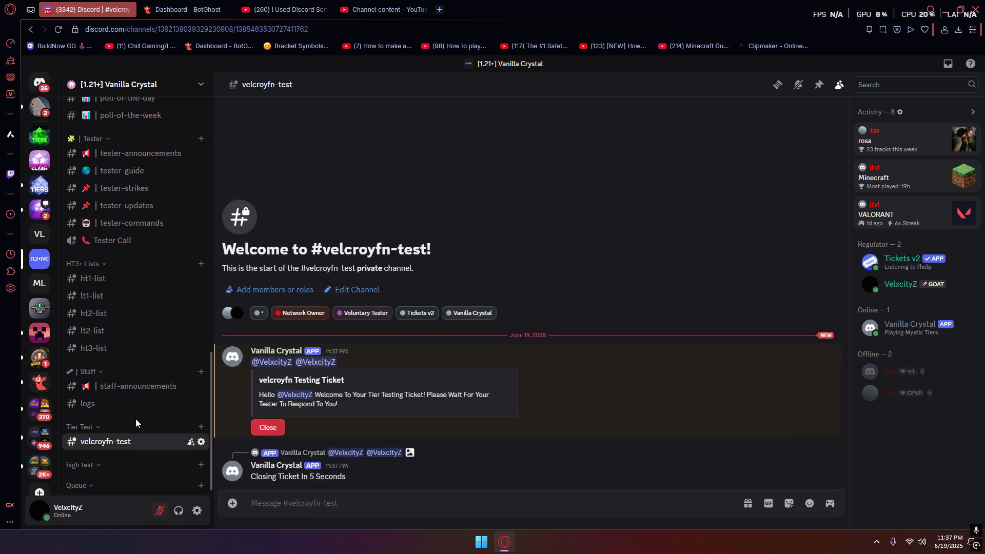
{"action": "scroll", "scroll_direction": "down", "scroll_amount": 3}
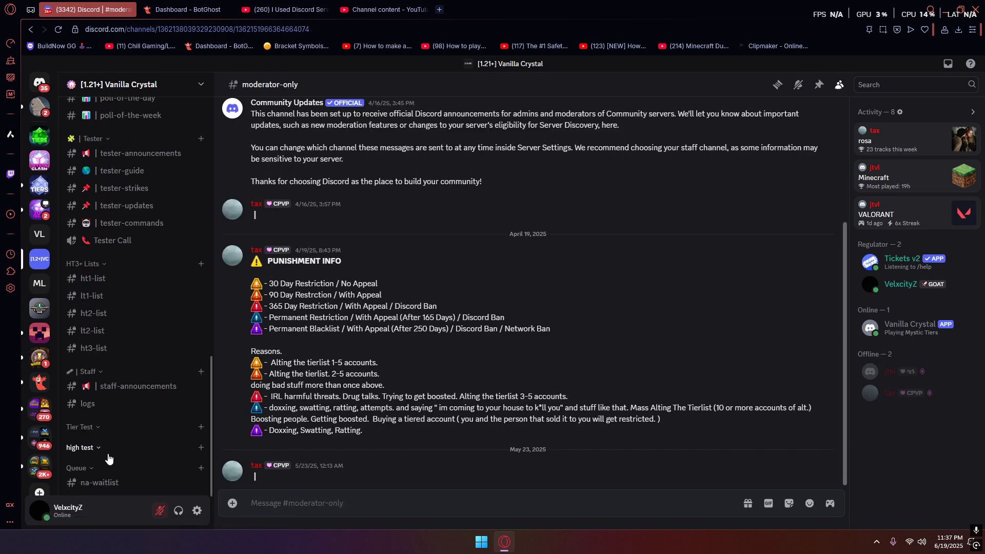
{"action": "left_click", "coordinate": [99, 482]}
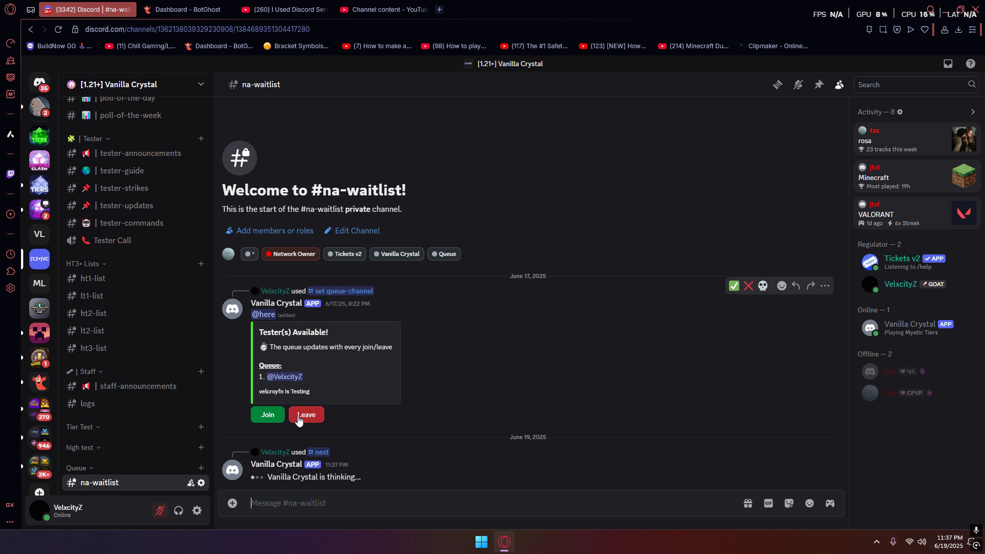
Join the Tester(s) Available queue so it lists one waiting player
{"action": "left_click", "coordinate": [266, 415]}
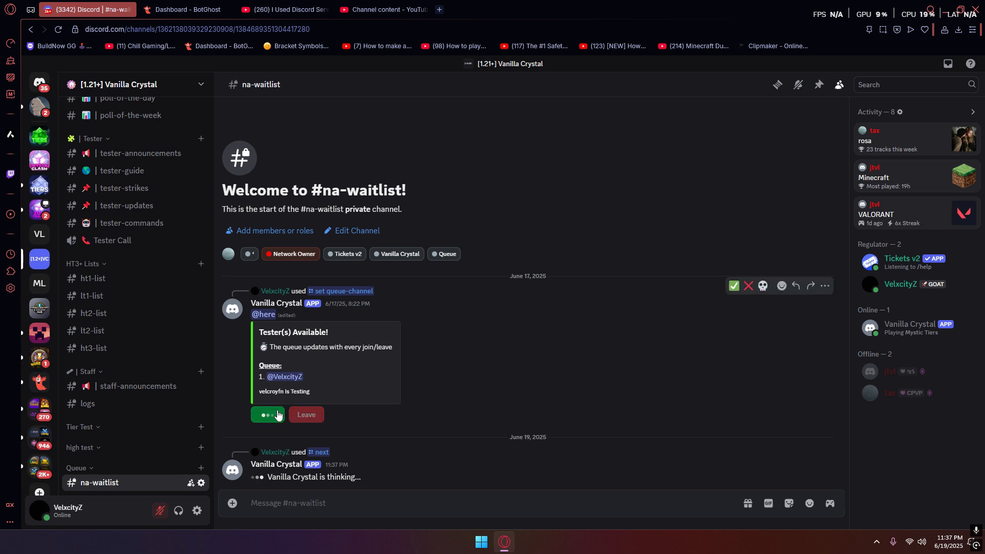
{"action": "left_click", "coordinate": [266, 415]}
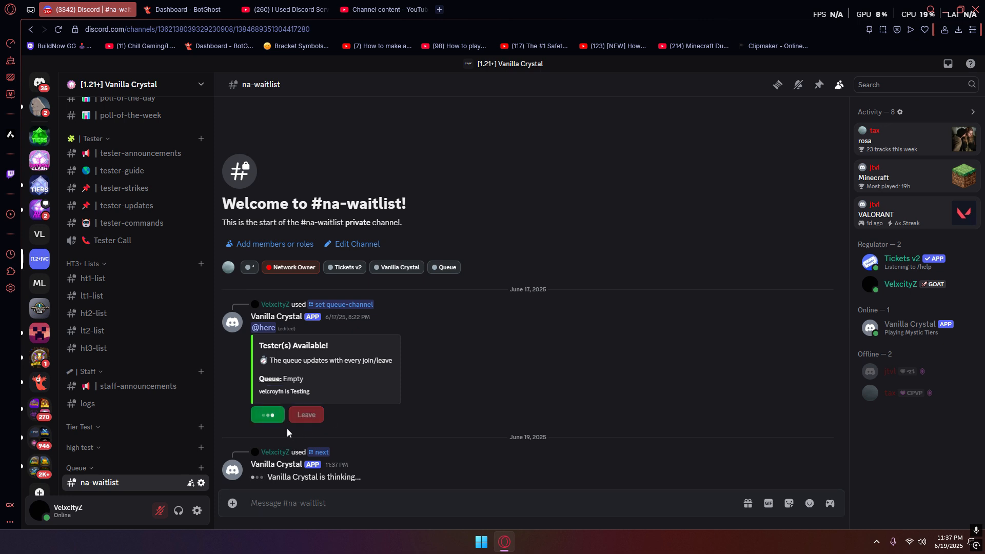
{"action": "left_click", "coordinate": [267, 415]}
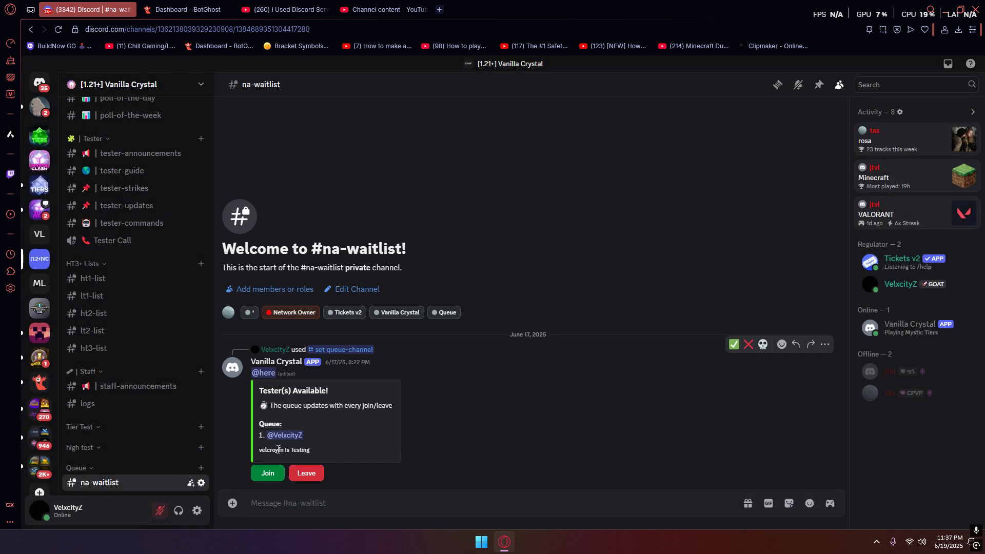
{"action": "left_click", "coordinate": [287, 503]}
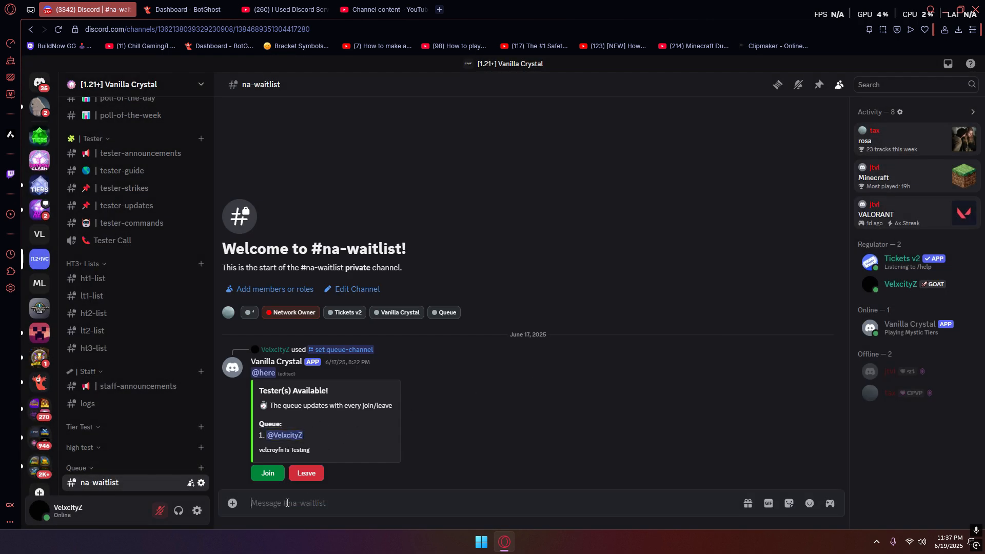
Run /passeval confirming the HT3+ change, then /add Vanilla Crystal with confirmation
{"action": "left_click", "coordinate": [306, 472]}
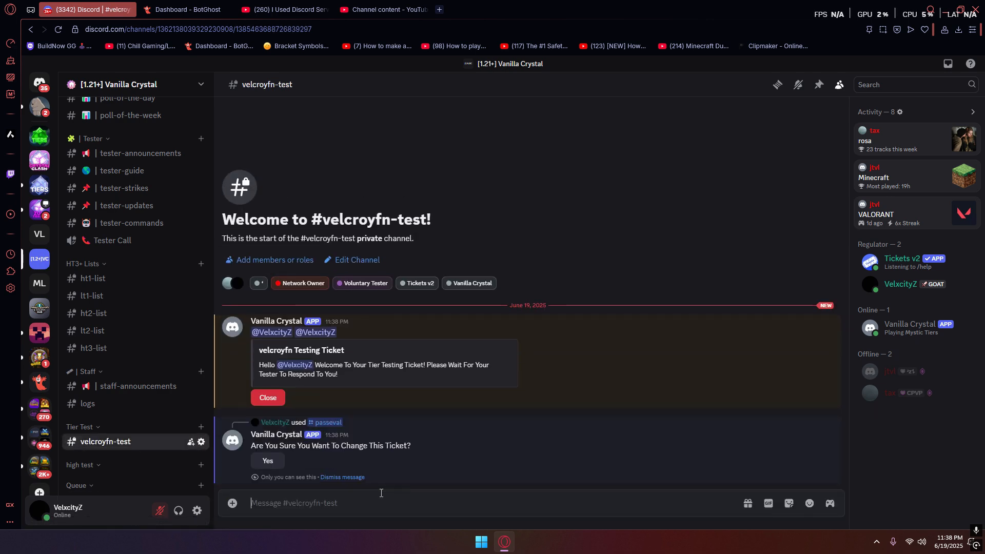
{"action": "left_click", "coordinate": [266, 460]}
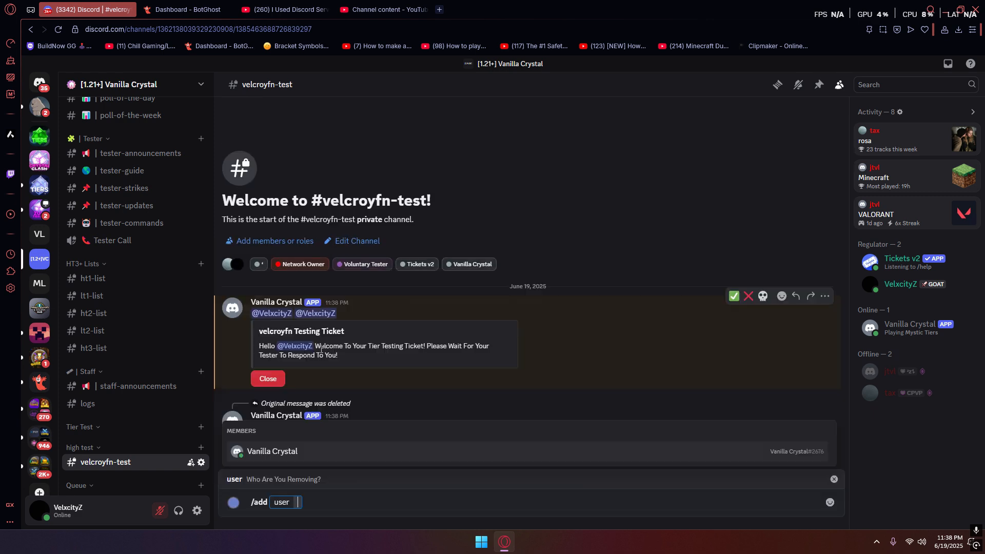
{"action": "key", "text": "Return"}
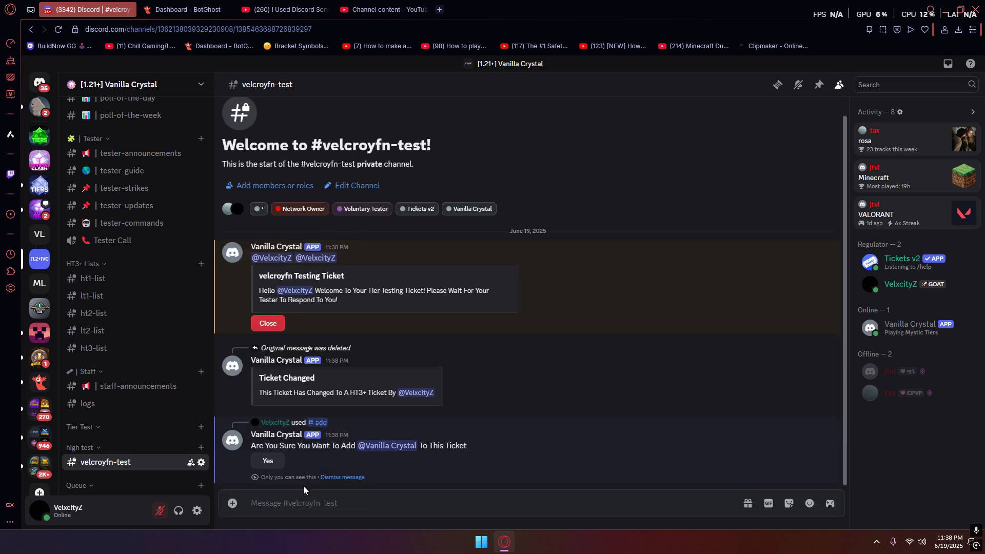
{"action": "left_click", "coordinate": [267, 461]}
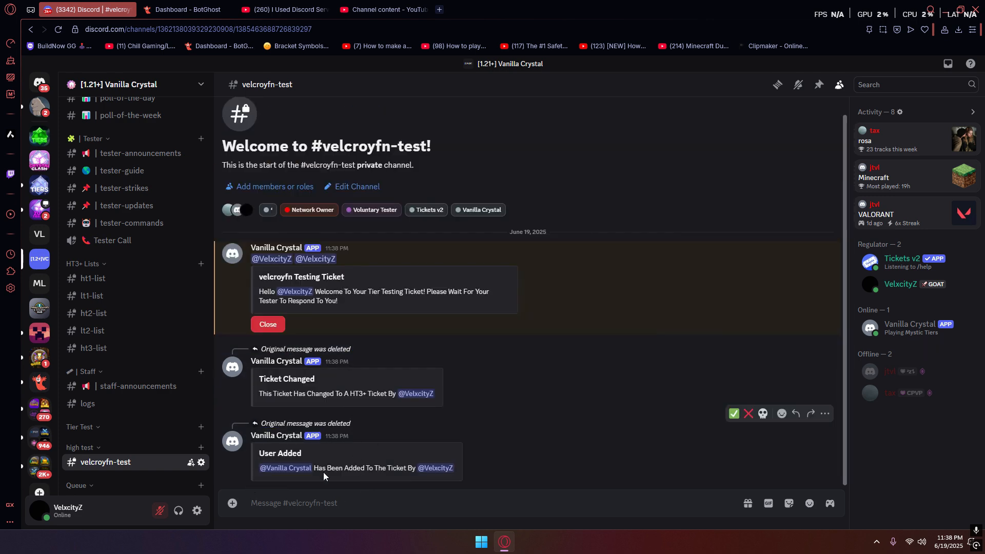
{"action": "left_click", "coordinate": [182, 9]}
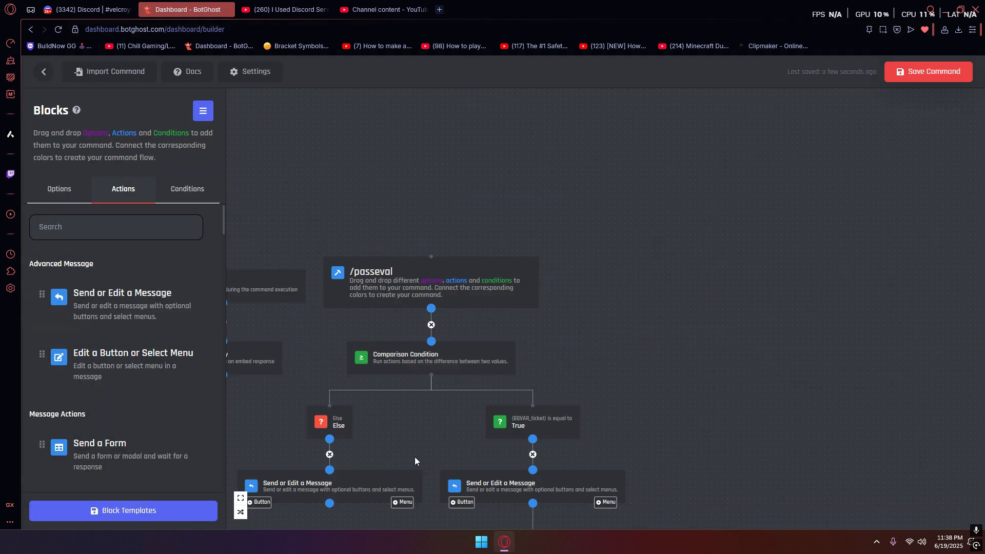
Review passeval's Edit a Channel and message blocks, save it and return to Custom Commands
{"action": "left_click", "coordinate": [490, 407]}
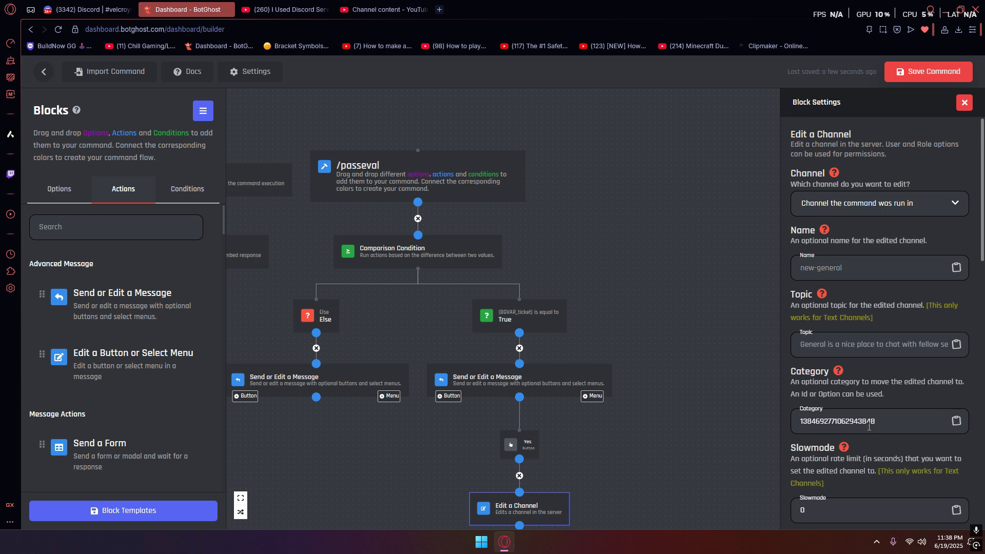
{"action": "left_click", "coordinate": [507, 505]}
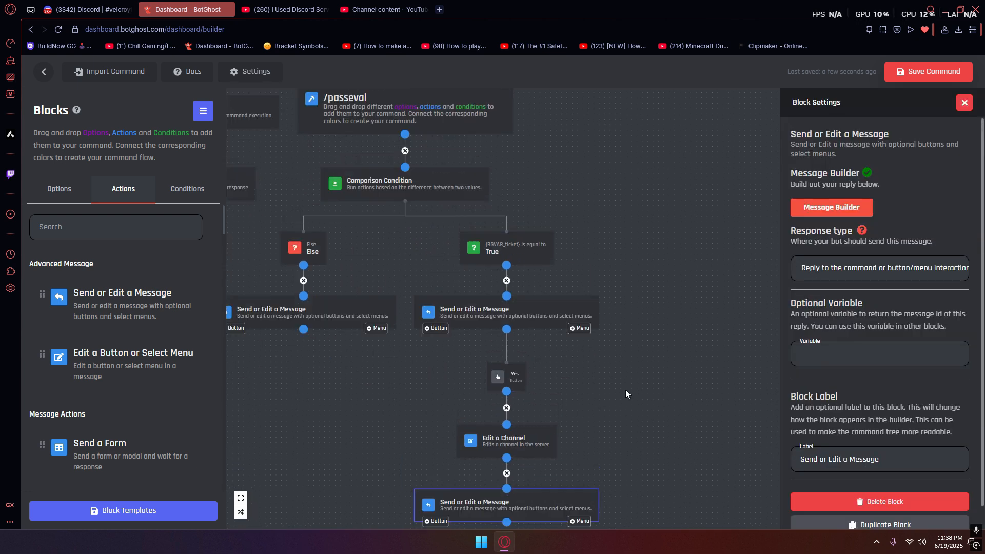
{"action": "left_click", "coordinate": [506, 438]}
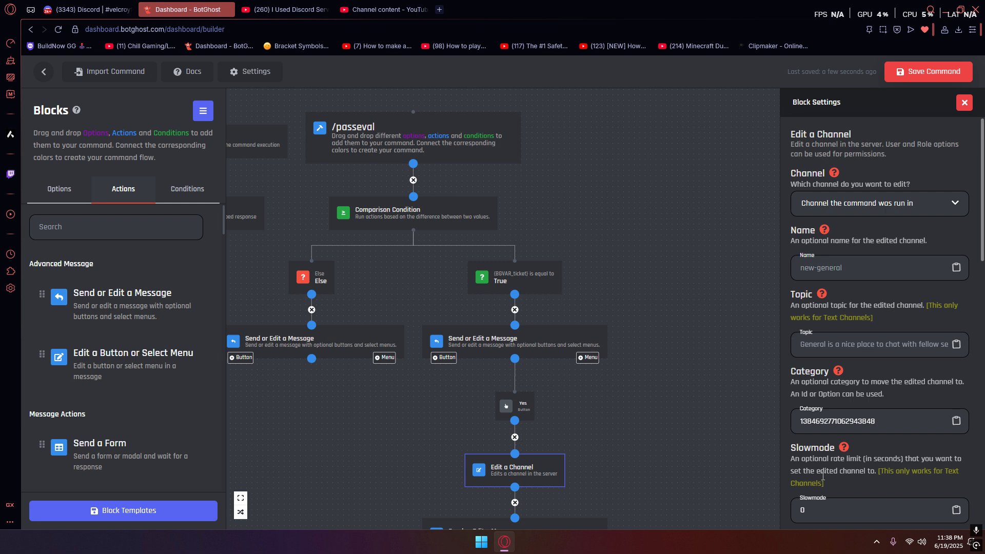
{"action": "scroll", "scroll_direction": "down", "scroll_amount": 3}
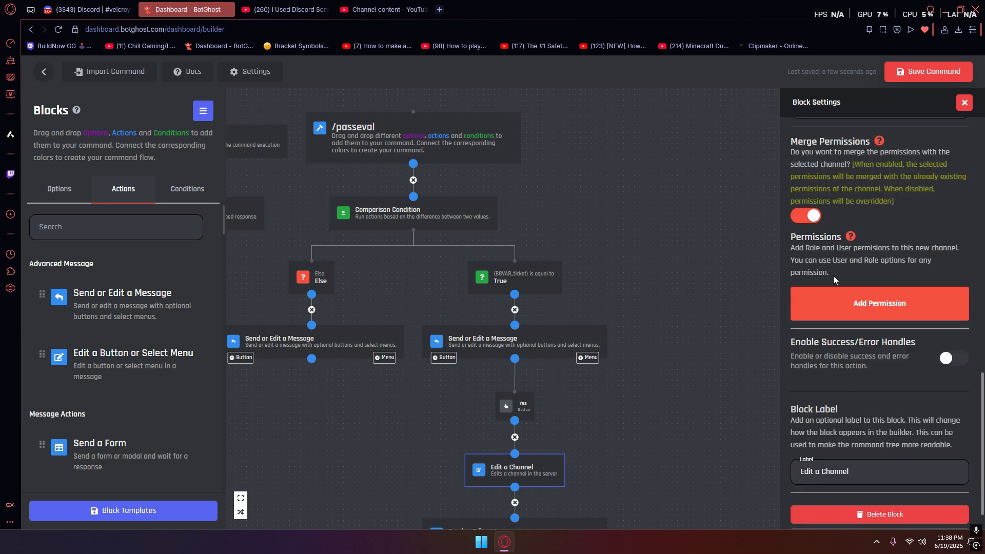
{"action": "mouse_move", "coordinate": [883, 333]}
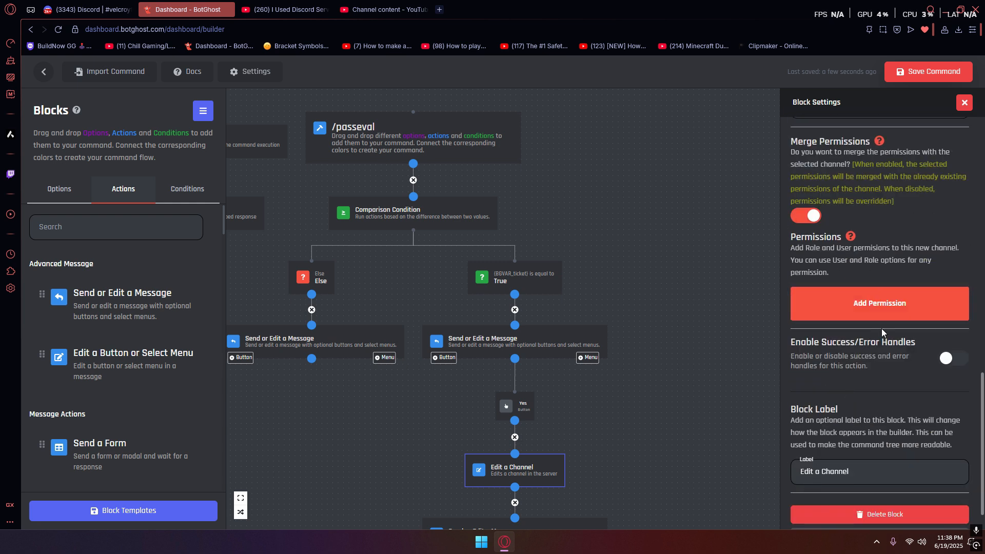
{"action": "left_click", "coordinate": [928, 71]}
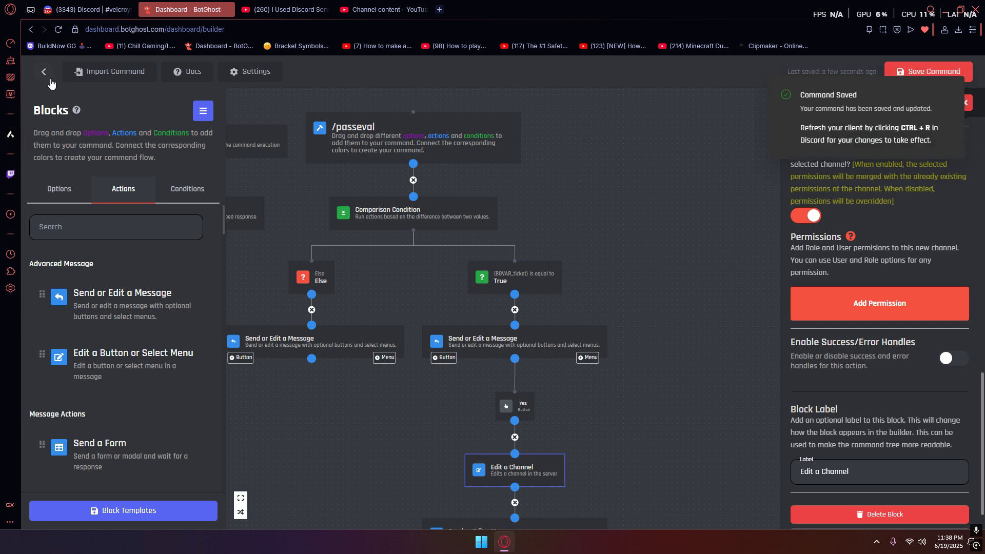
{"action": "left_click", "coordinate": [44, 71]}
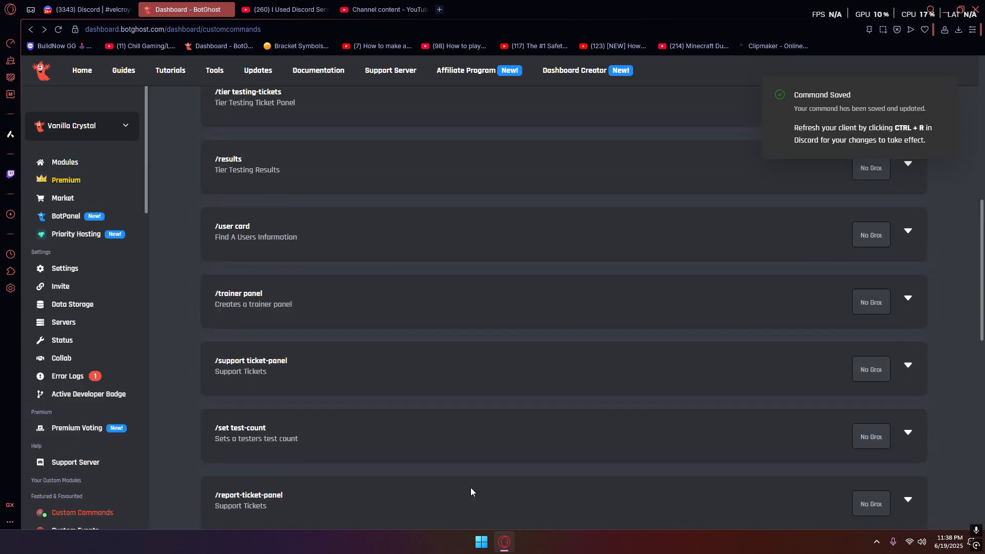
Return to the Discord test ticket showing Ticket Changed and User Added, browsing the channel list
{"action": "left_click", "coordinate": [82, 9]}
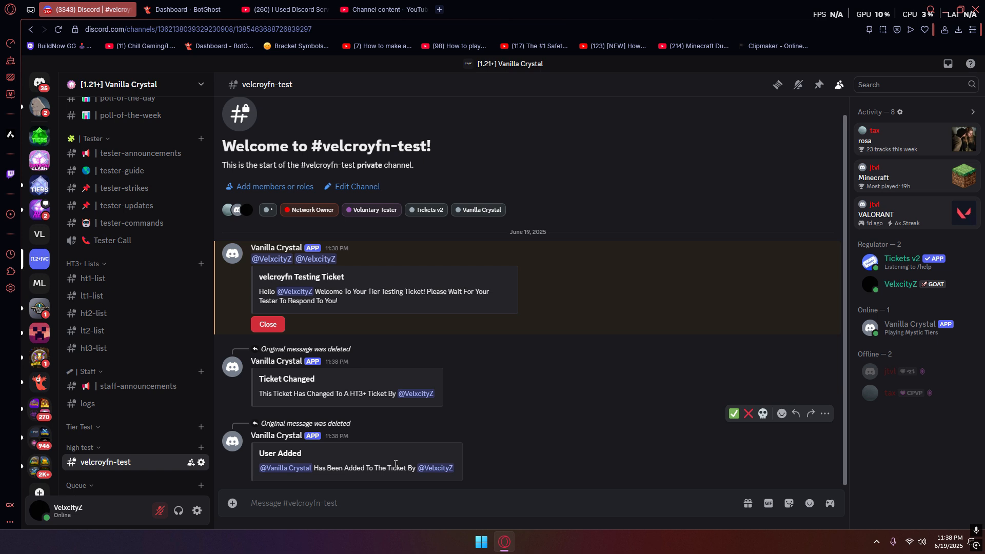
{"action": "mouse_move", "coordinate": [334, 483]}
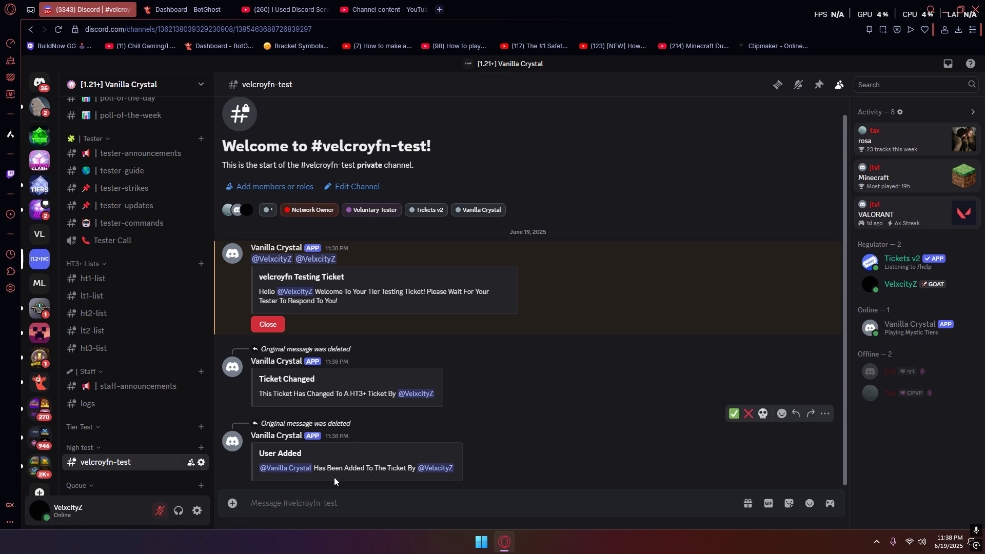
{"action": "mouse_move", "coordinate": [159, 464]}
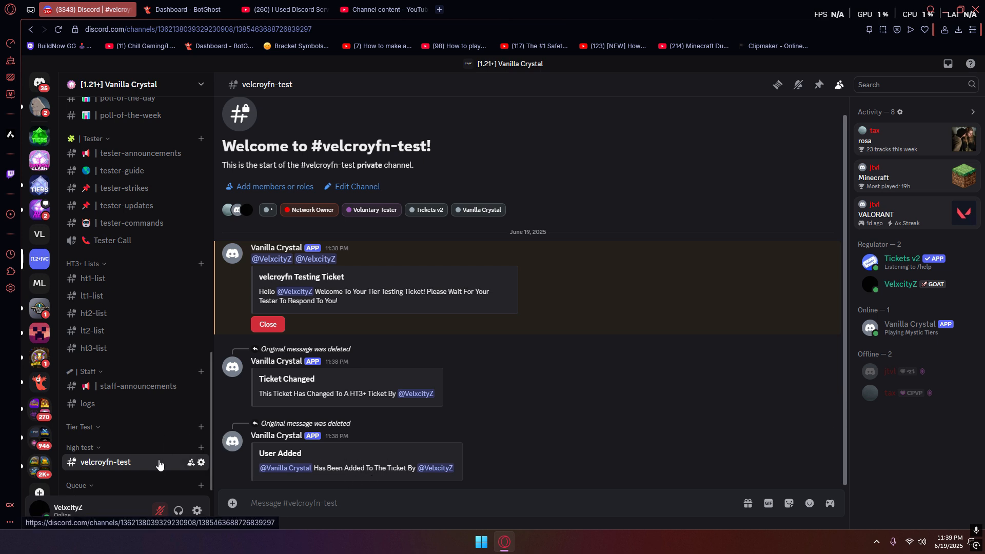
{"action": "mouse_move", "coordinate": [137, 482]}
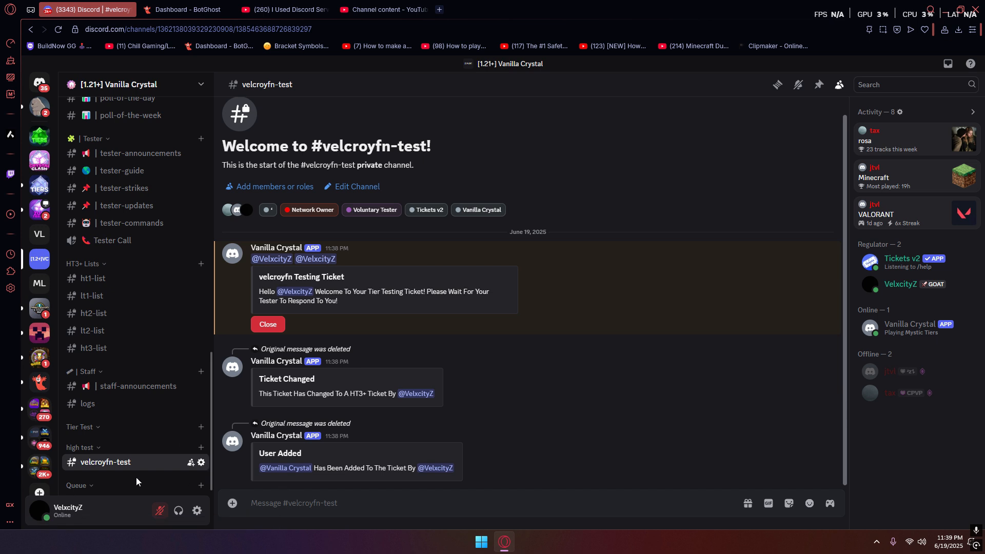
{"action": "mouse_move", "coordinate": [146, 468]}
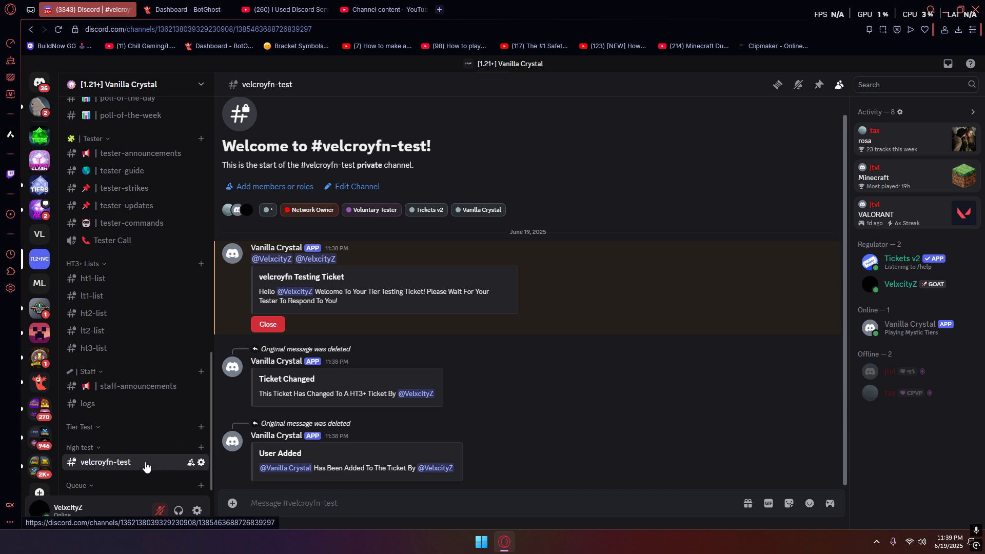
{"action": "scroll", "scroll_direction": "up", "scroll_amount": 3}
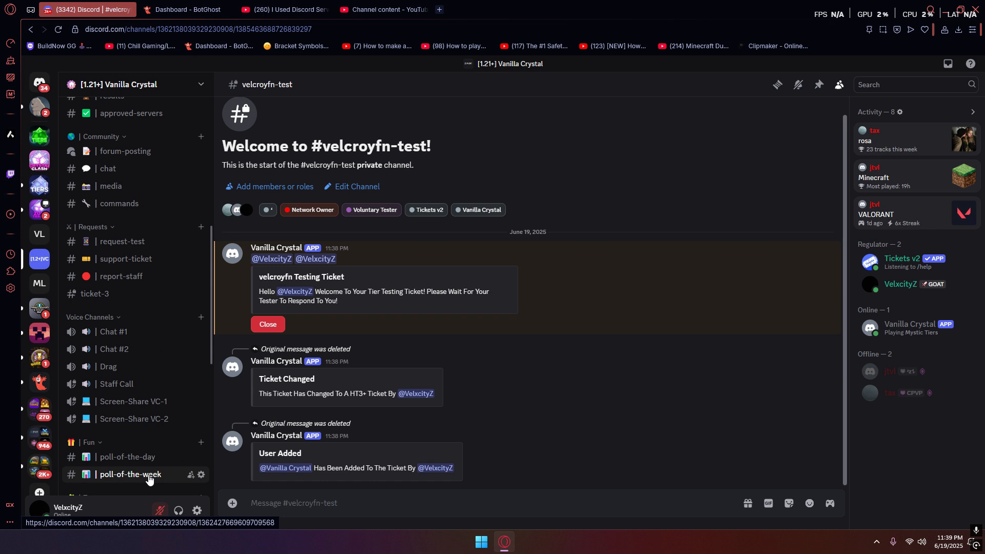
{"action": "scroll", "scroll_direction": "down", "scroll_amount": 3}
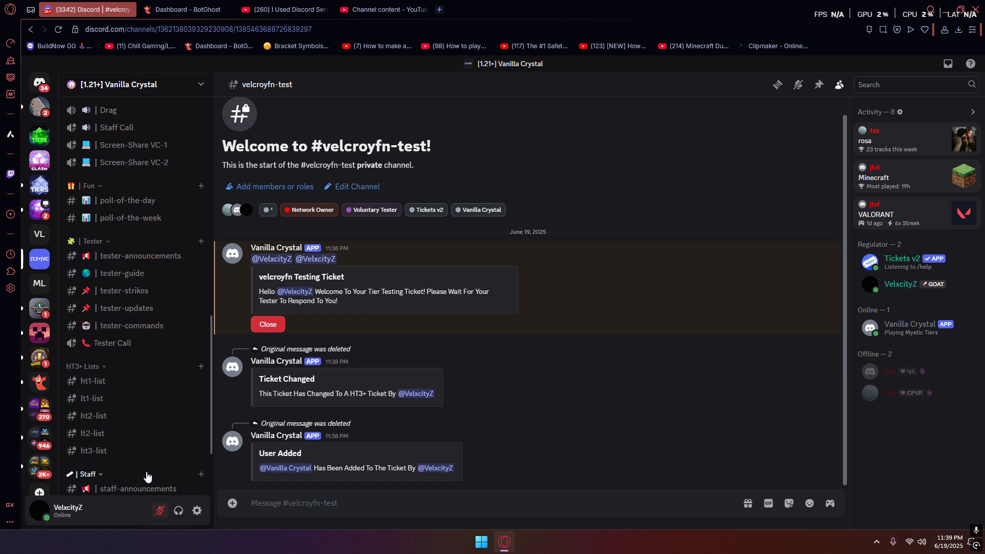